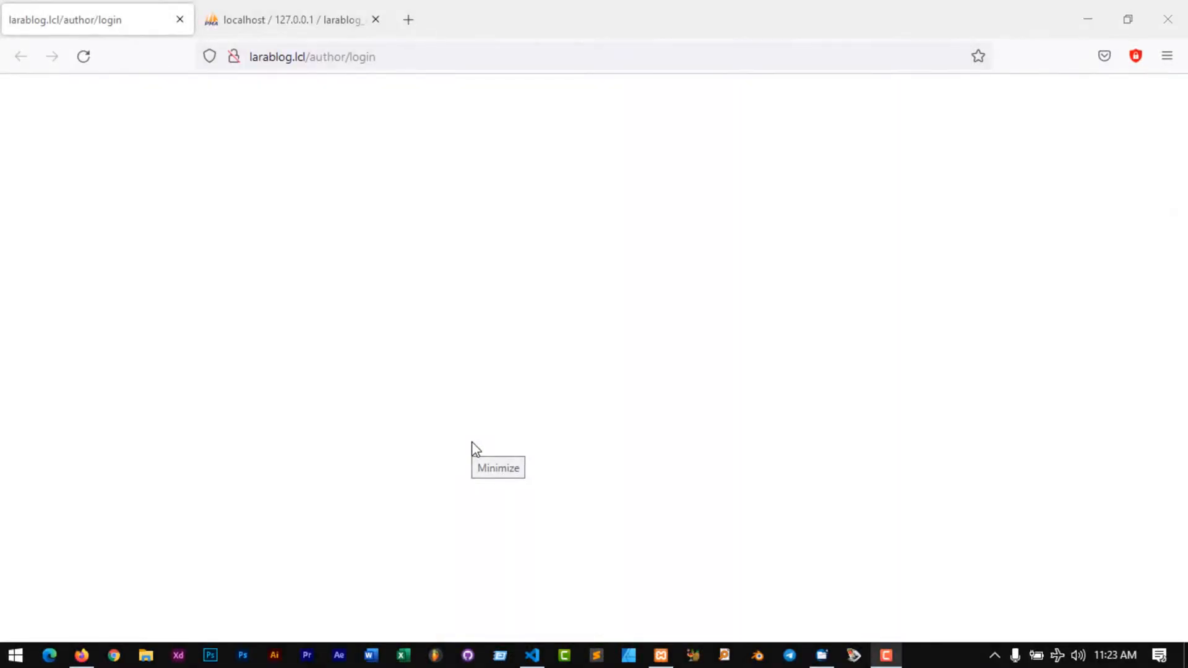
Search Google for 'tabler admin template' in a new tab and scan the results
text(t)
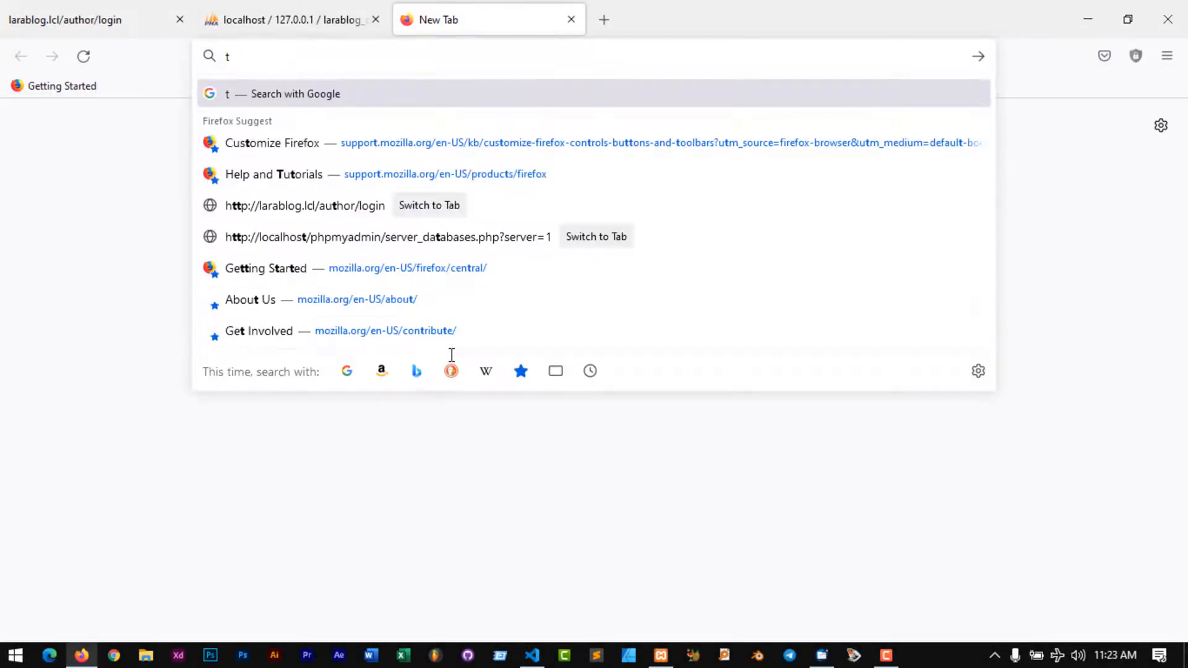
text(abler admin te)
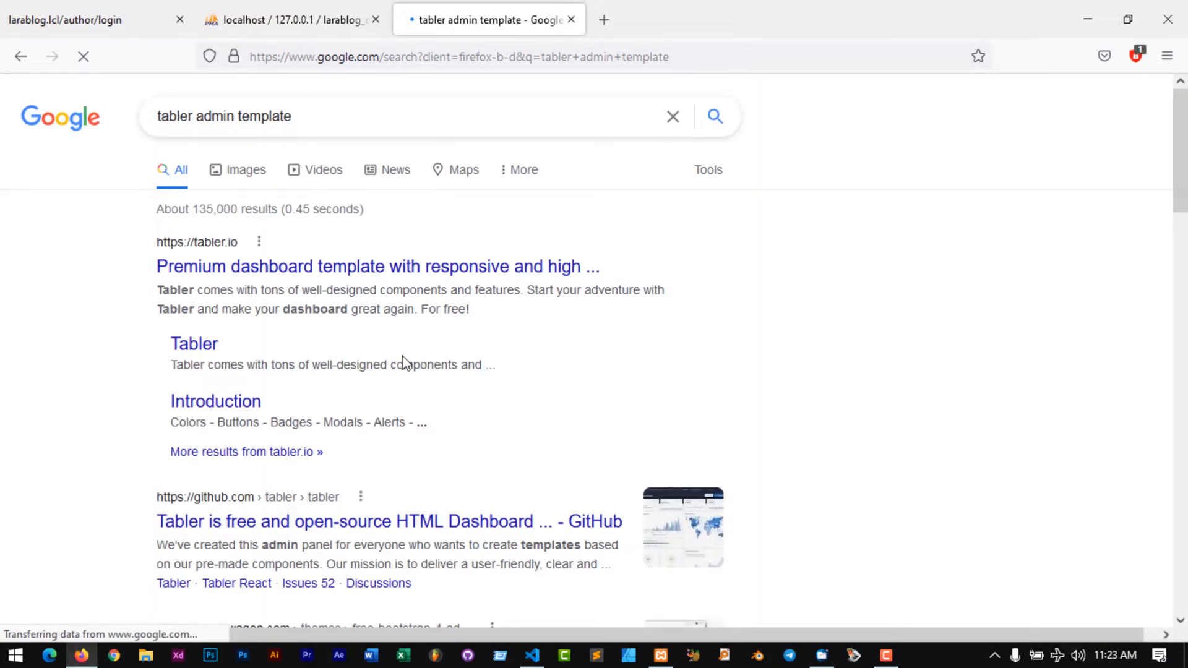
mouse_move(424, 357)
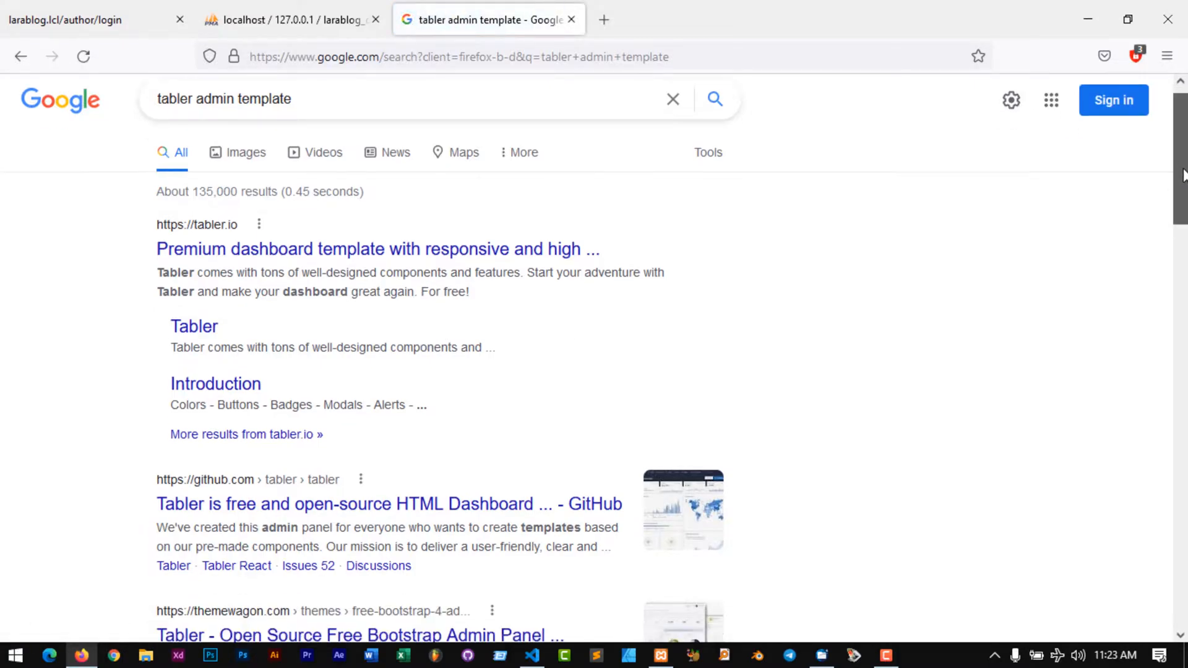
scroll(down, 3)
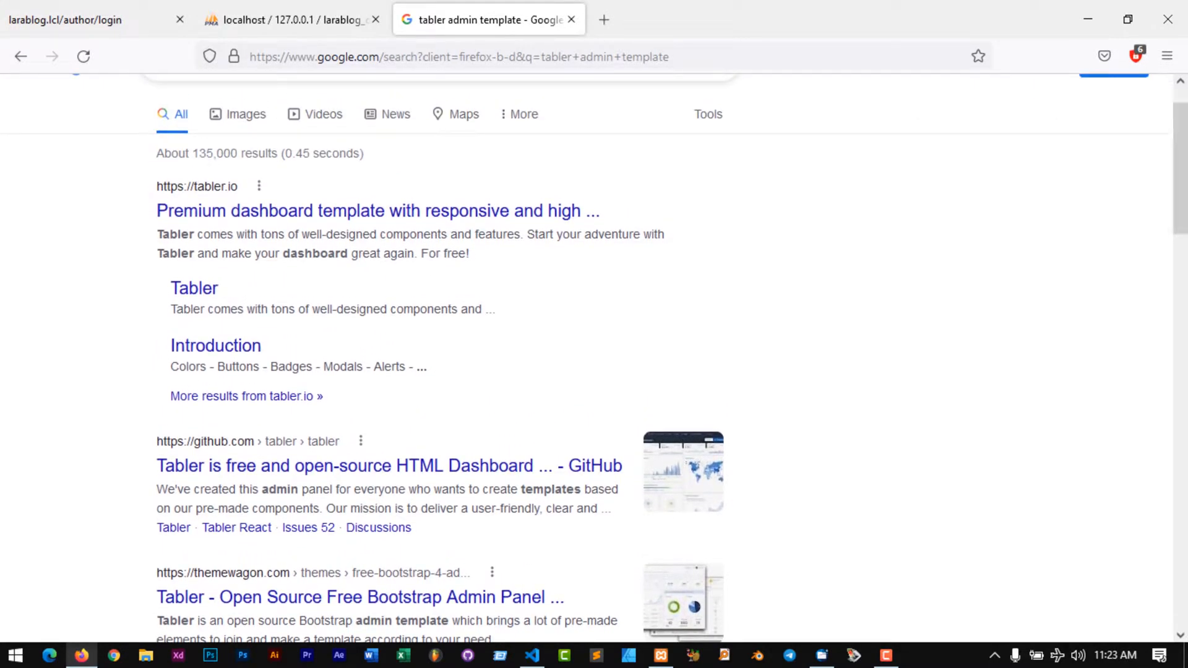
Open the tabler.io and ThemeWagon Tabler results in new tabs and browse them
right_click(376, 210)
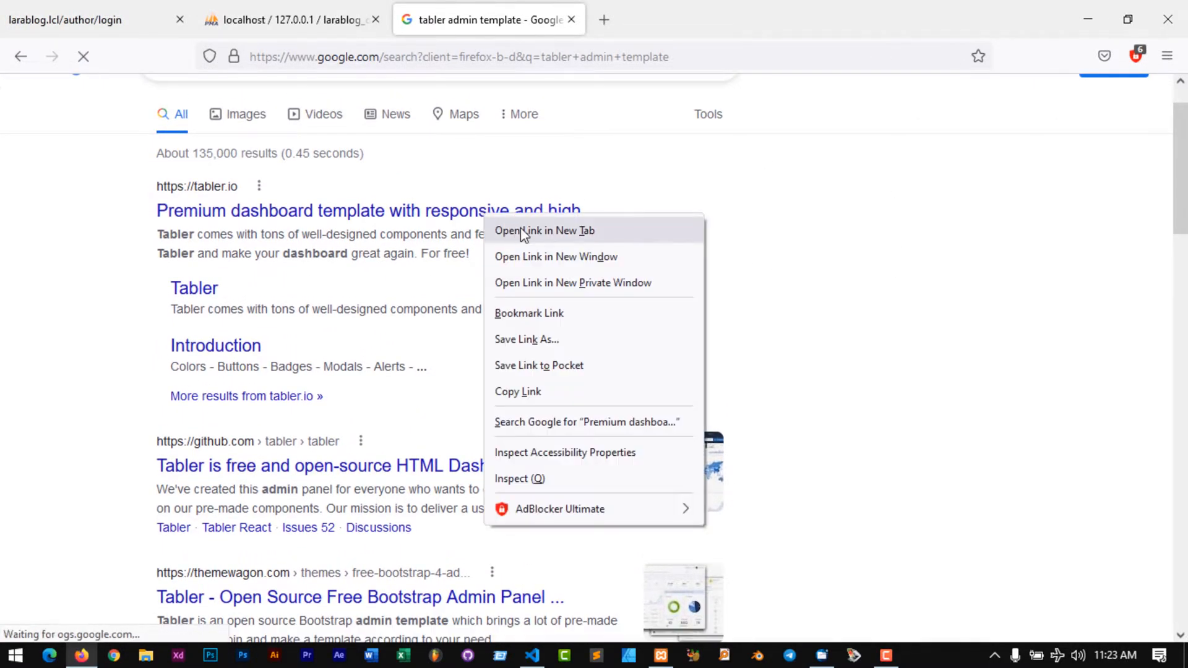
click(545, 230)
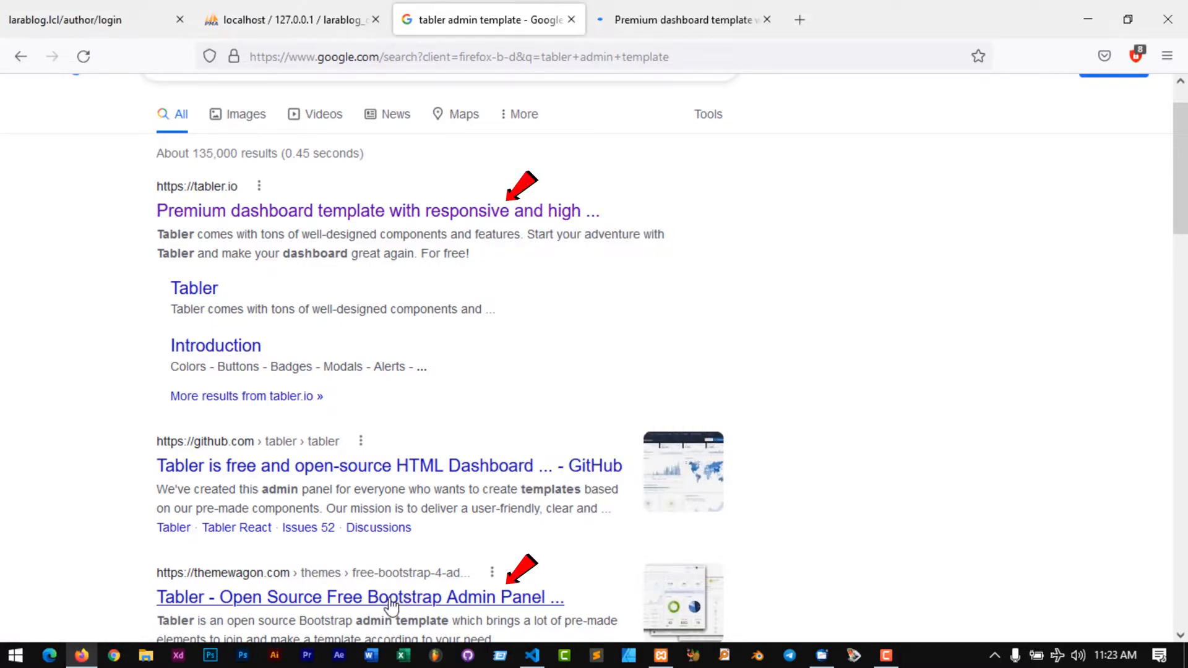
click(359, 597)
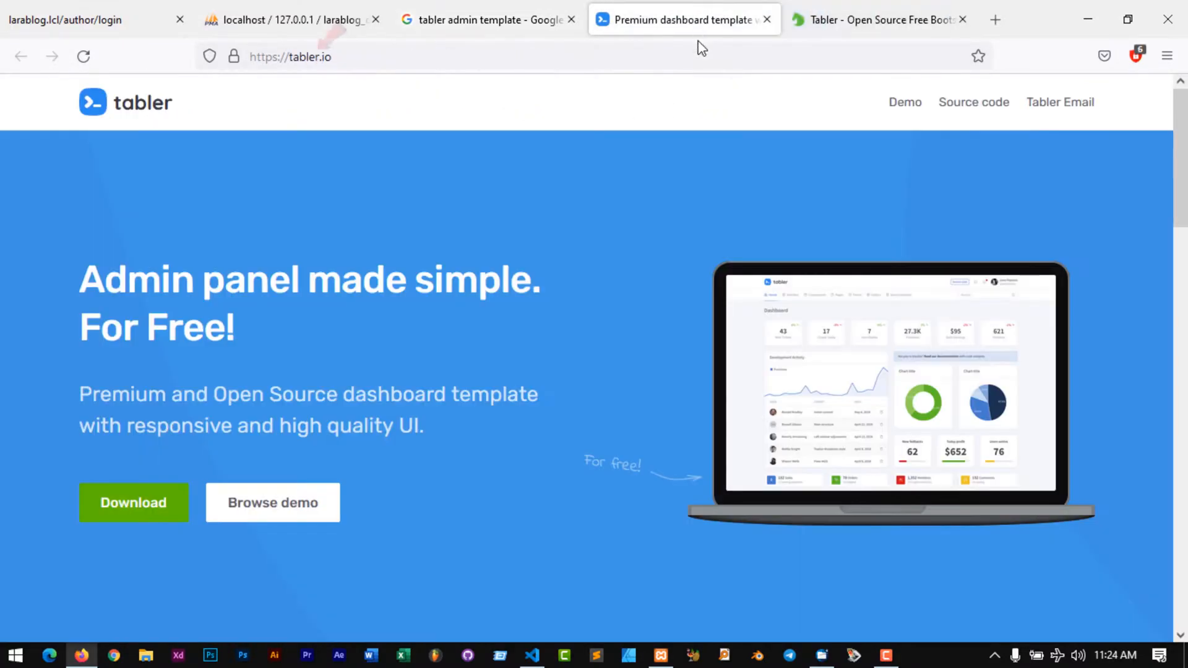
drag(79, 278, 242, 326)
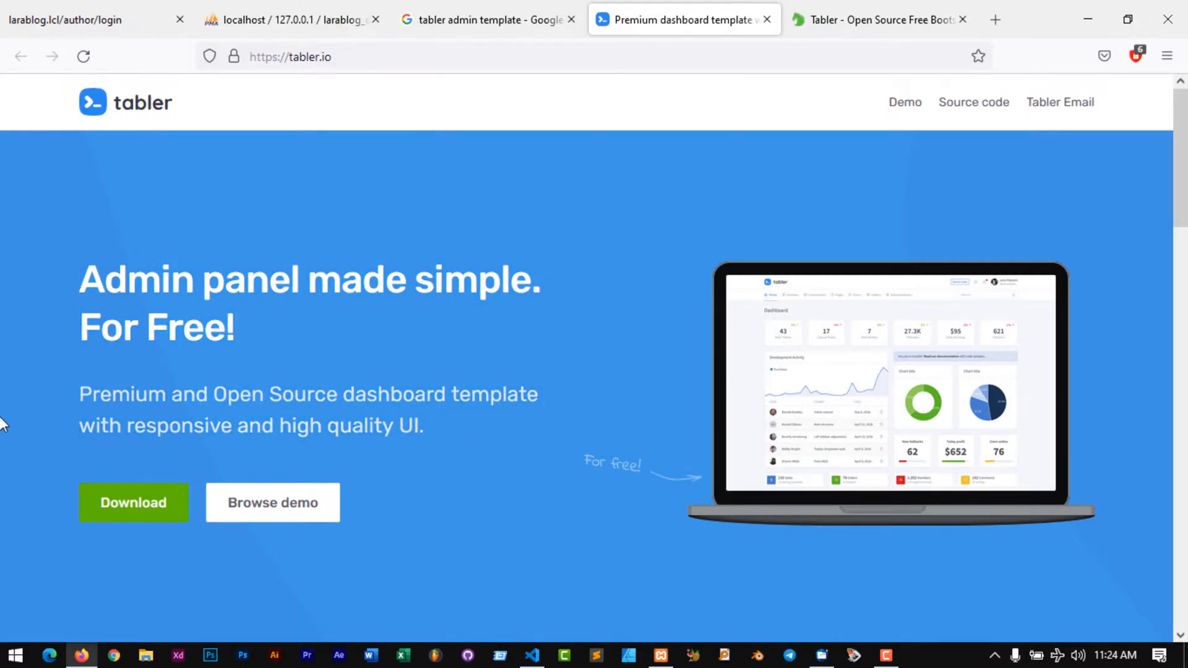
scroll(down, 3)
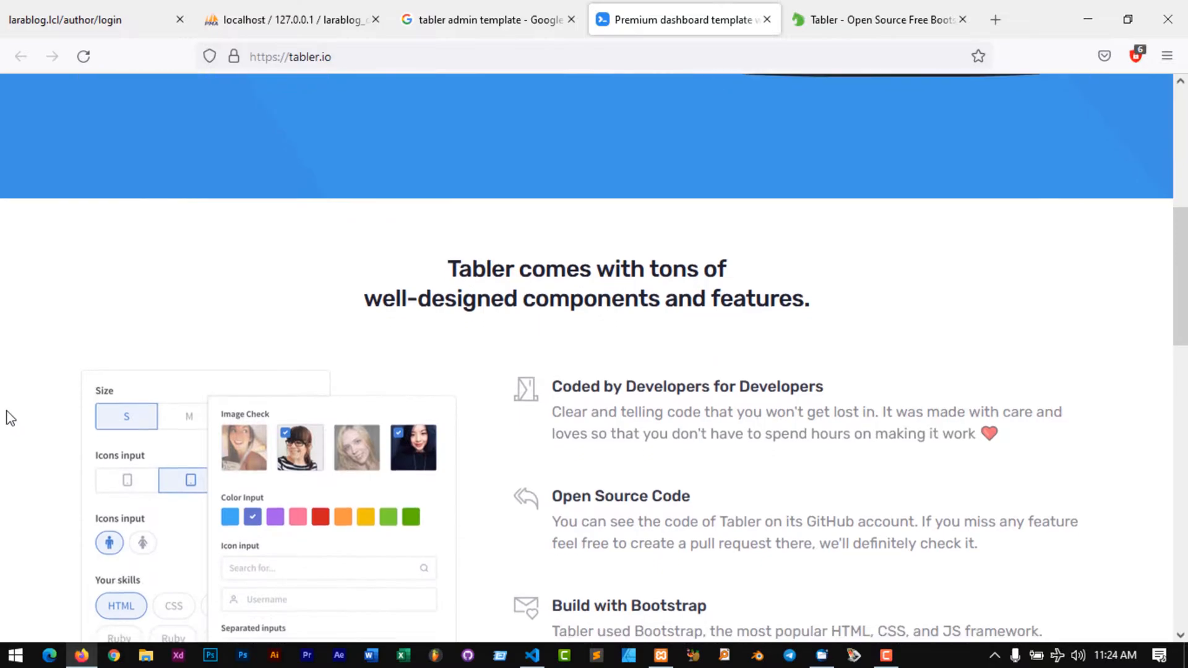
scroll(down, 3)
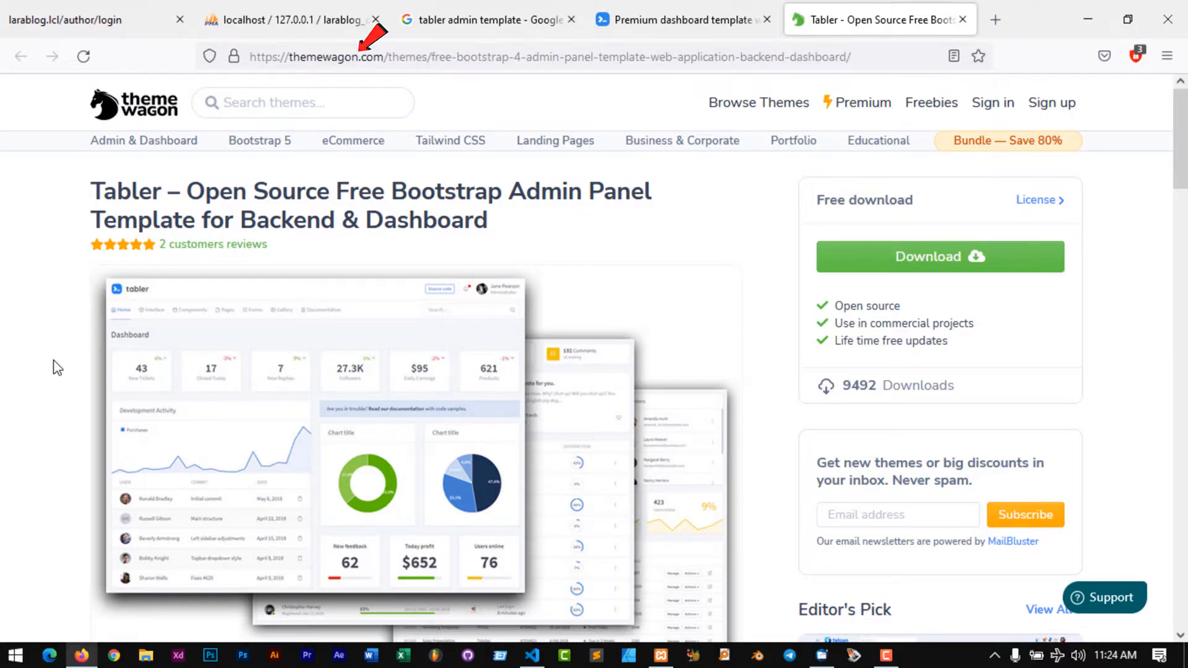
Start the free ThemeWagon download of tabler-dev.zip, see it canceled, and return to the tabler.io tab
scroll(down, 3)
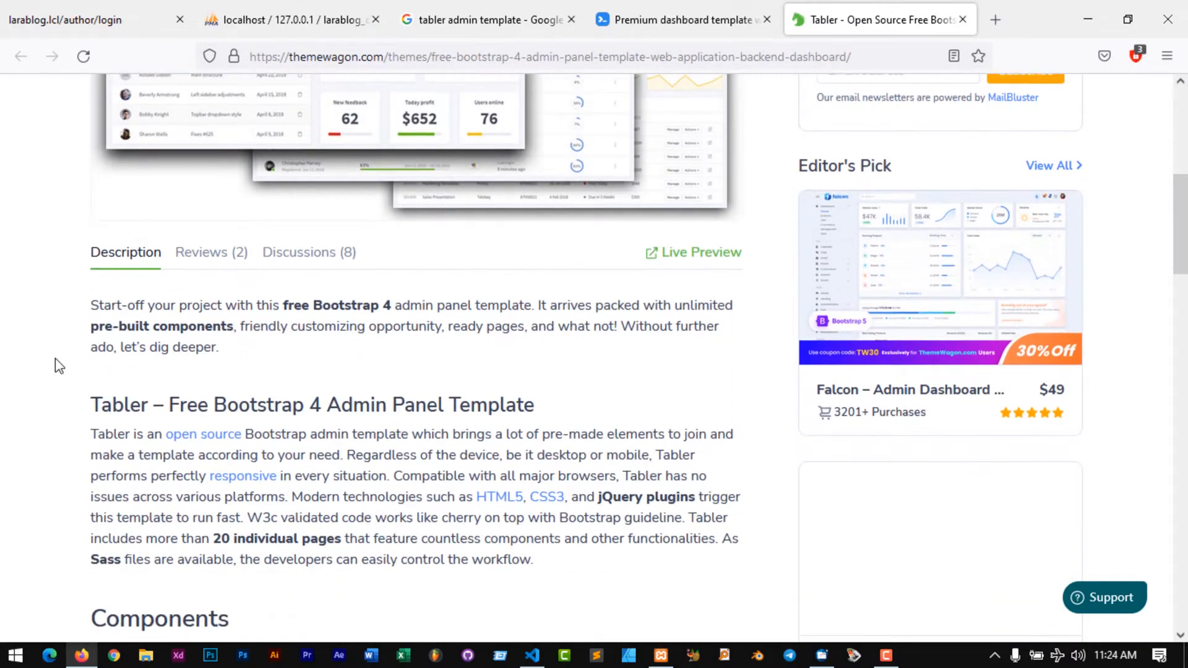
drag(90, 435, 356, 476)
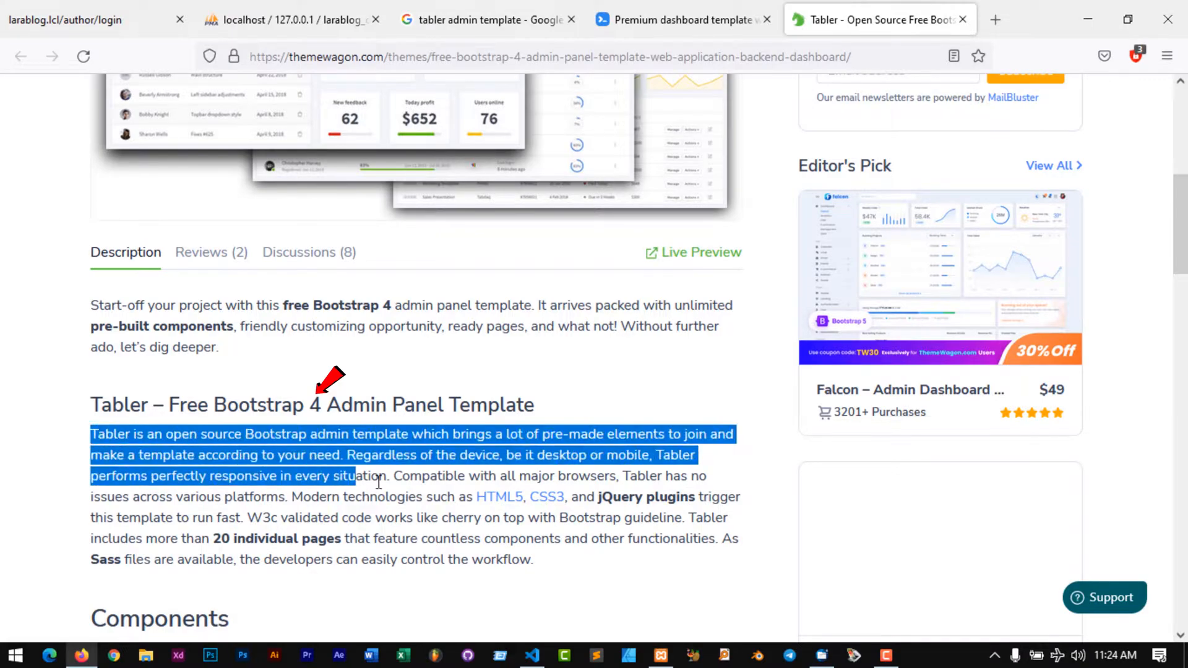
click(579, 567)
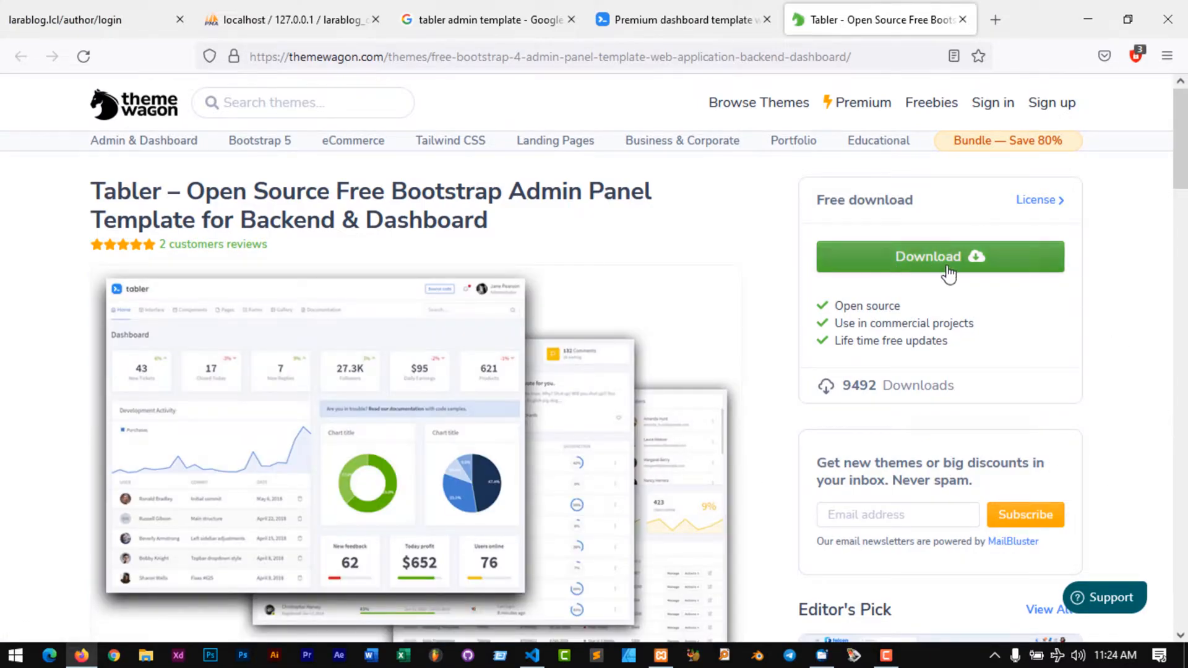
click(939, 256)
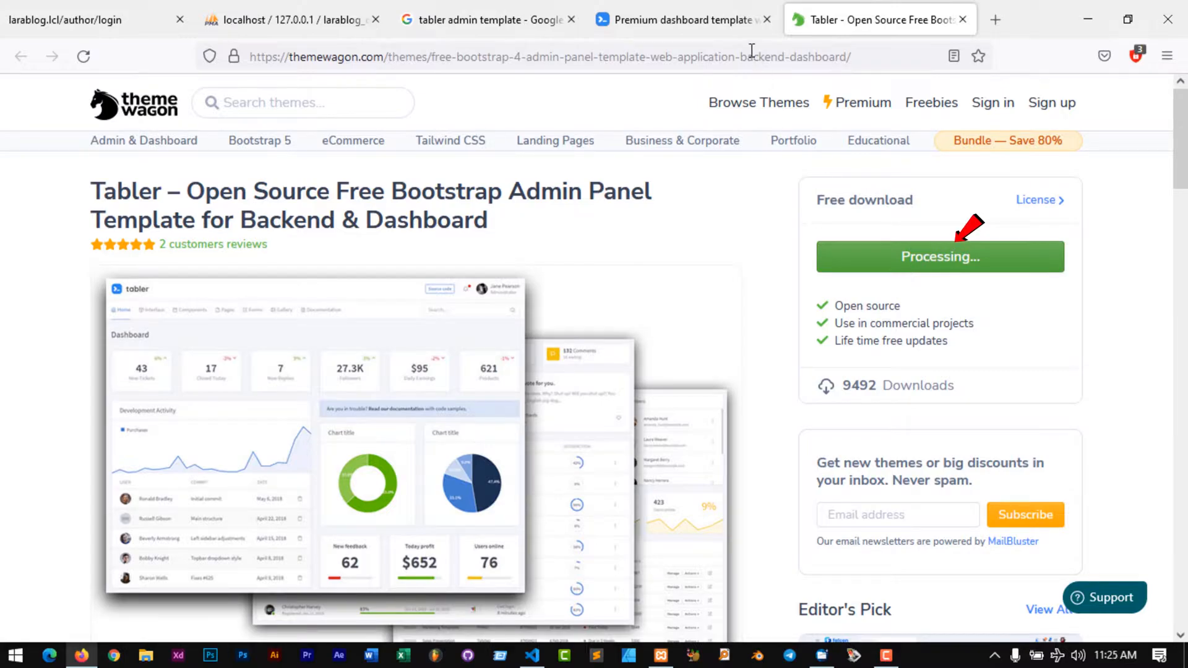
click(940, 256)
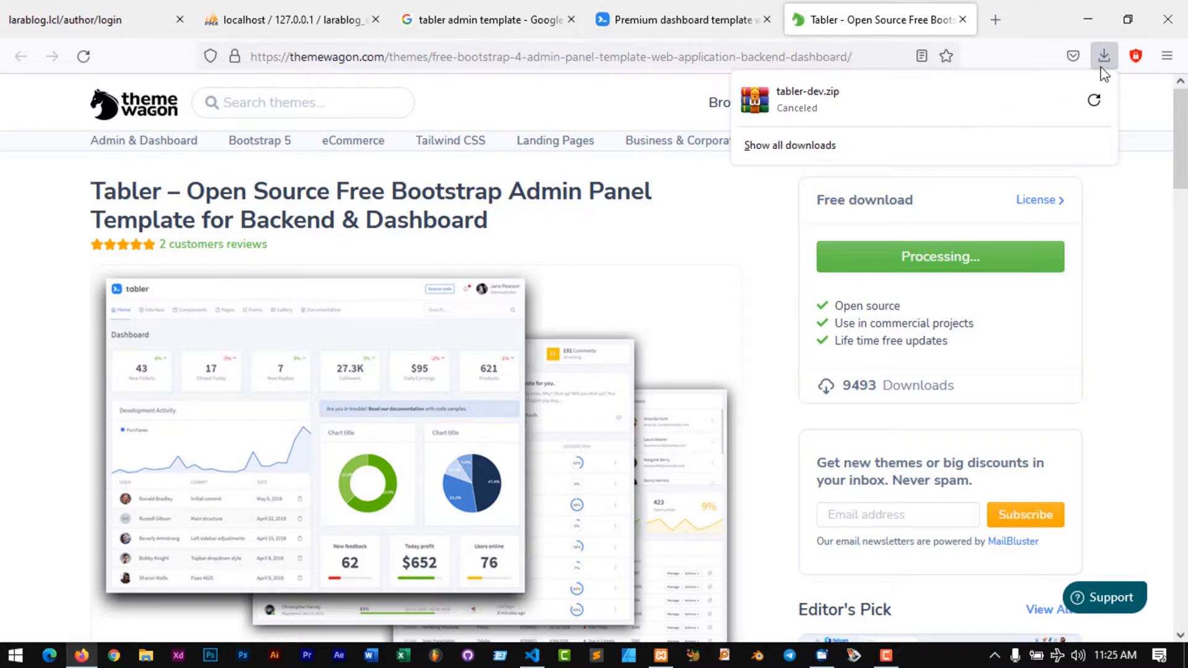
click(682, 18)
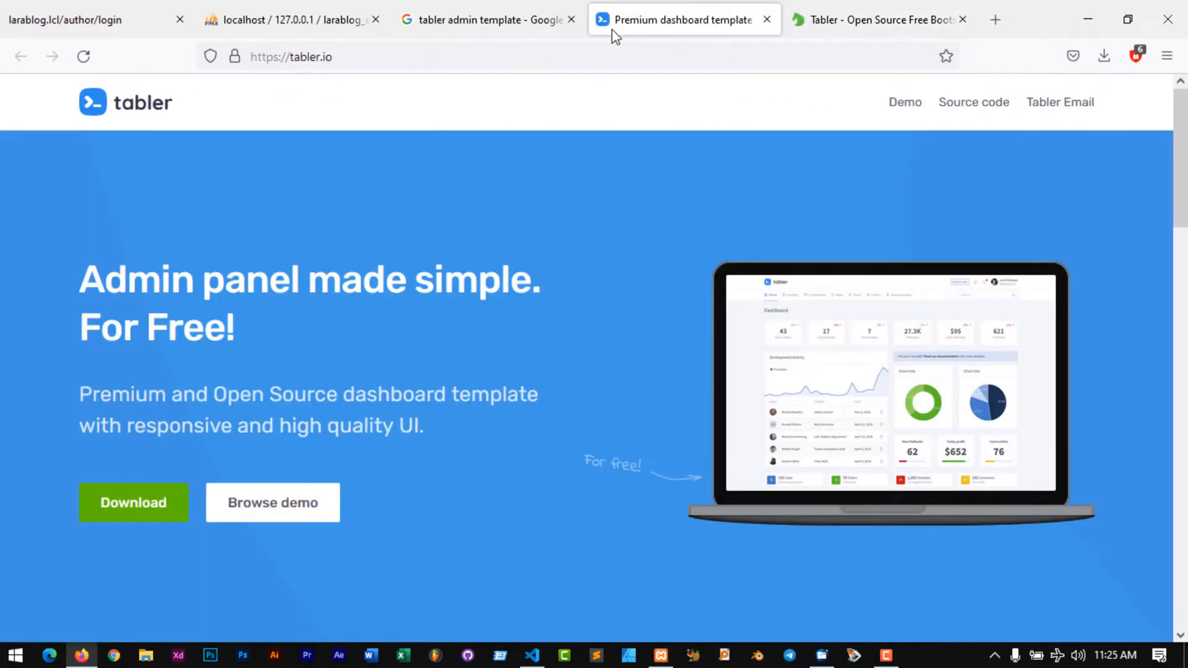
mouse_move(603, 320)
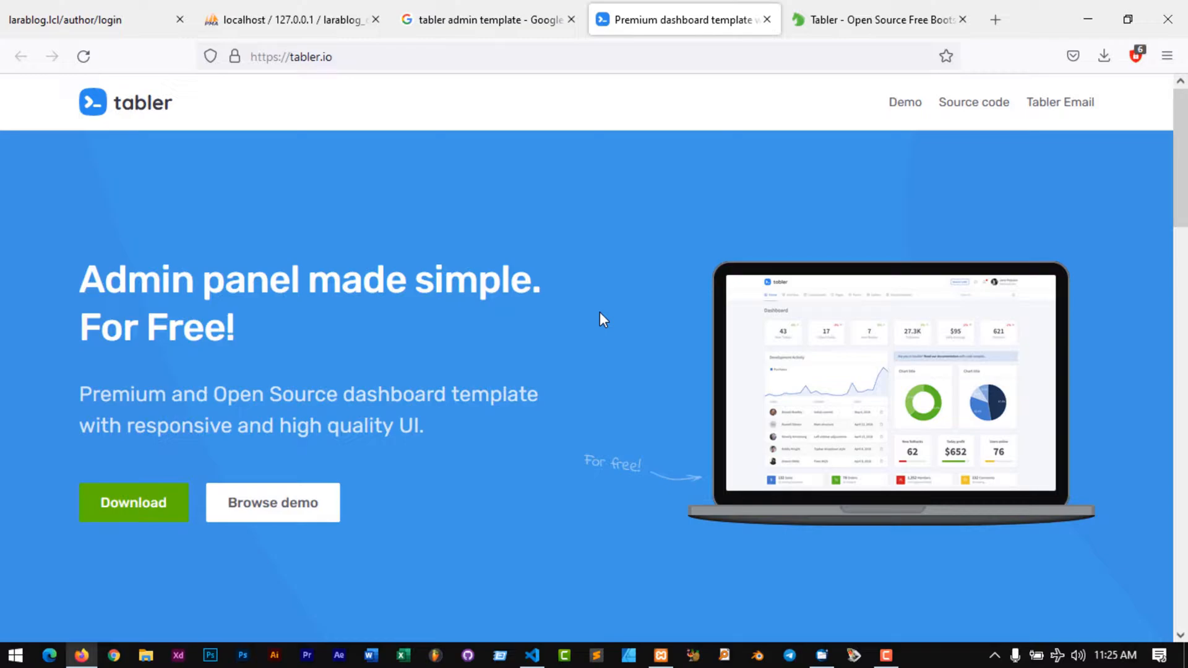
mouse_move(134, 503)
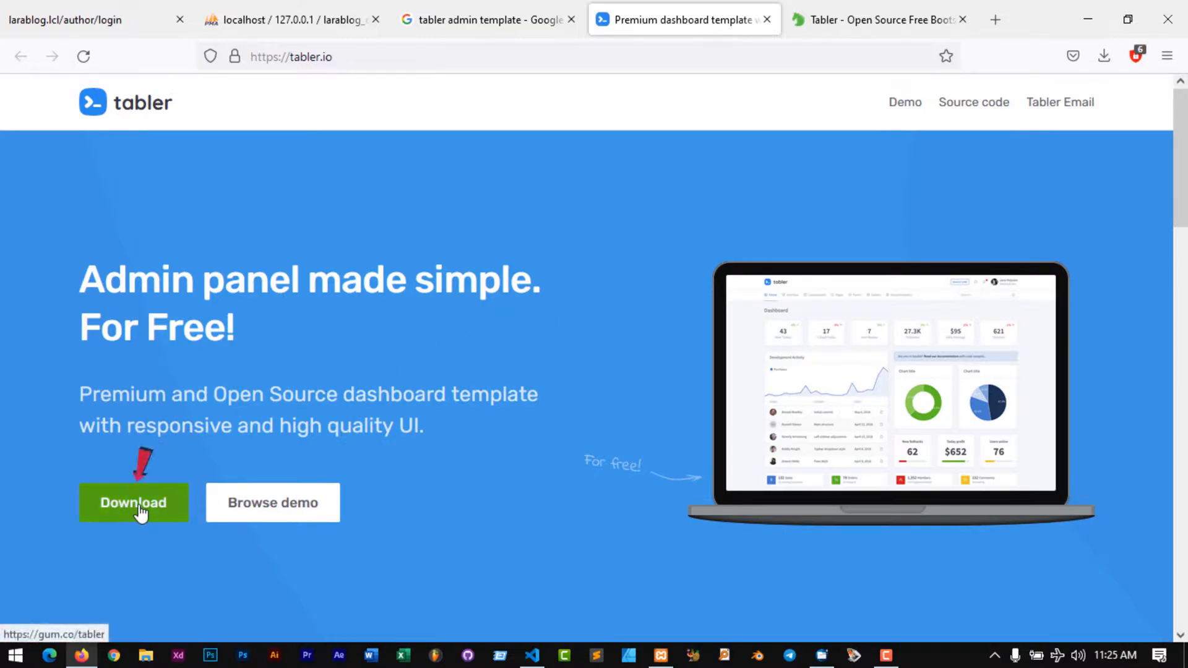
Follow the tabler.io Download button to the Tabler UI Kit page on Gumroad
click(133, 503)
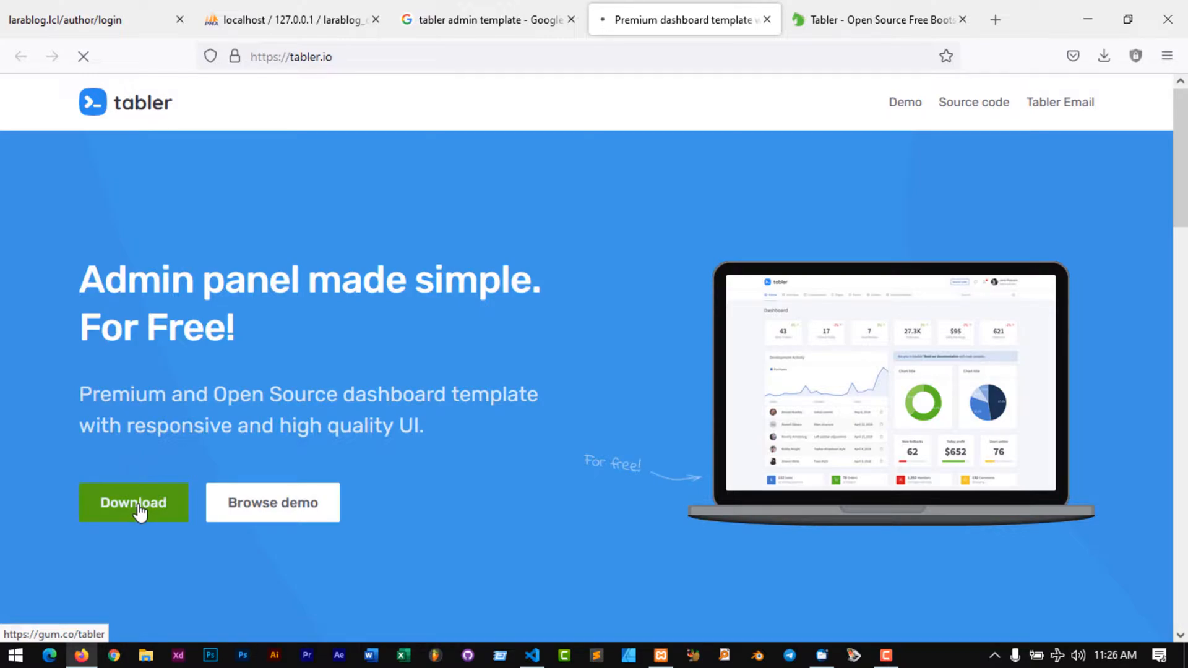
click(133, 502)
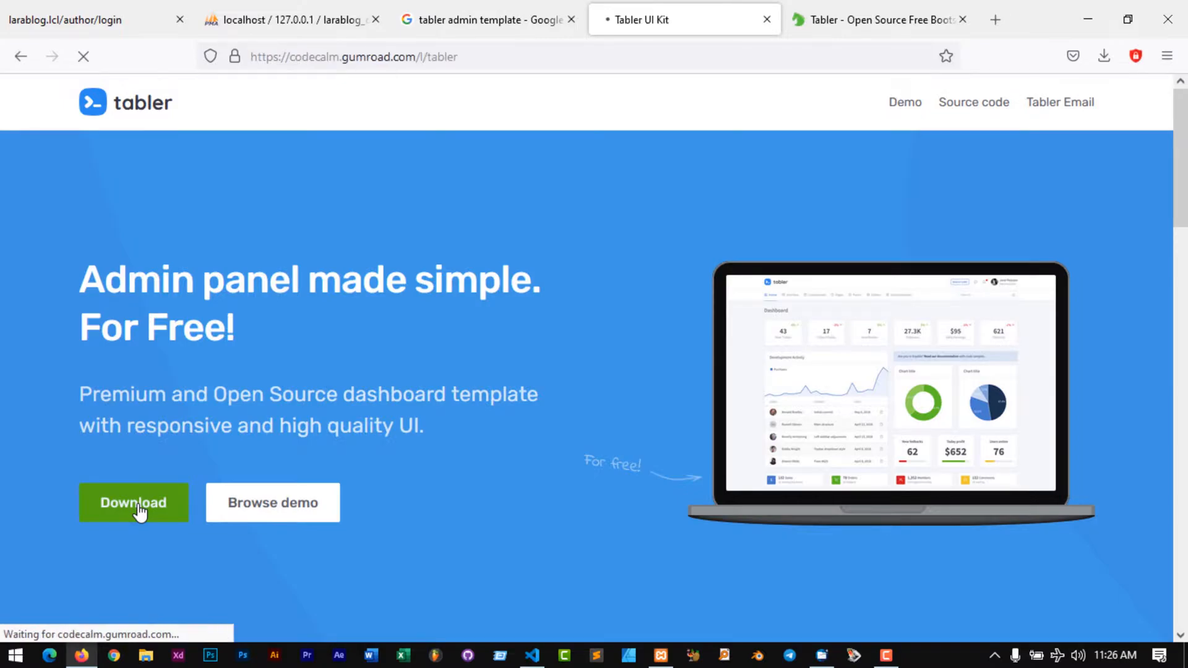
click(132, 502)
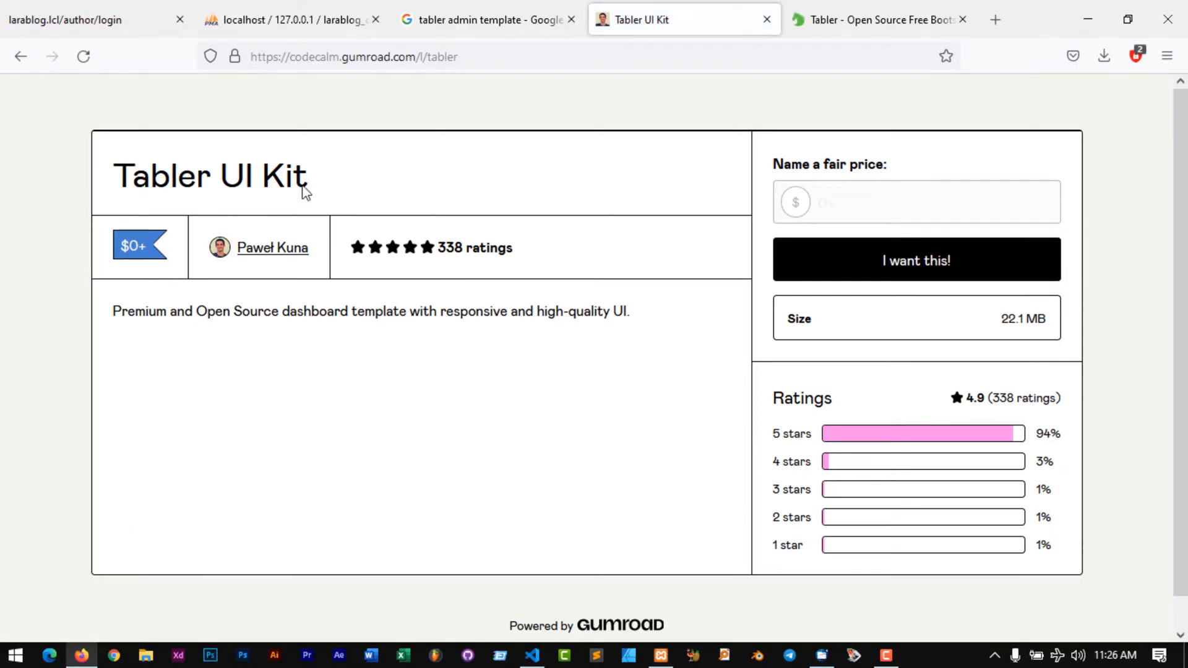
mouse_move(653, 275)
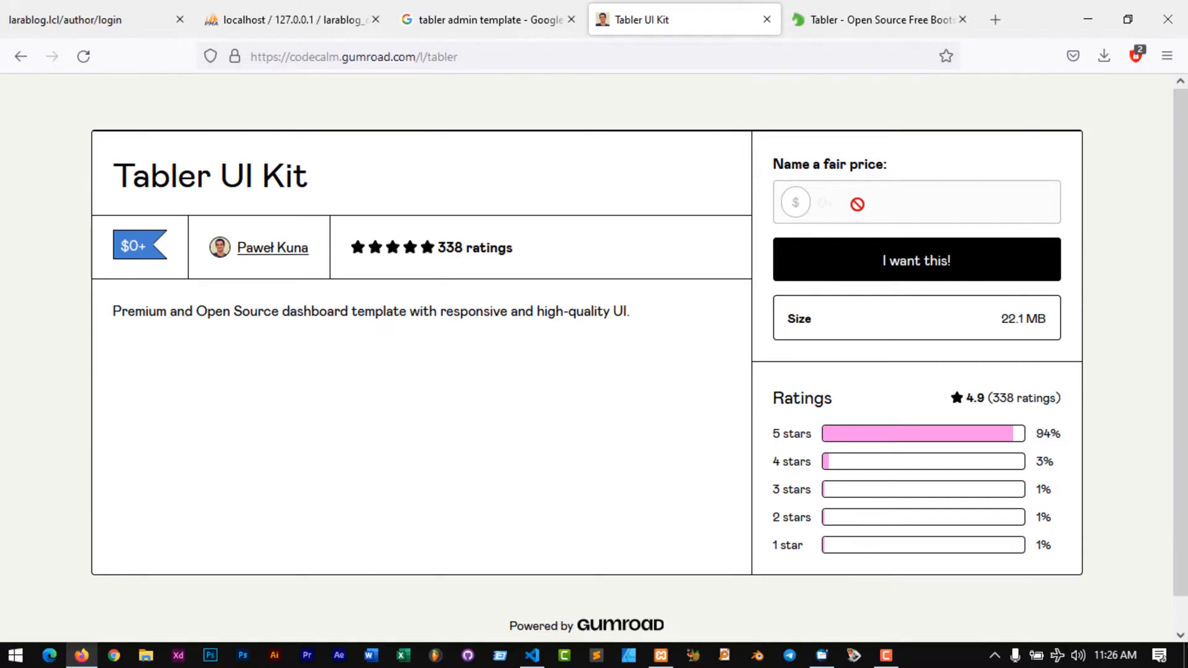
Name a $25 price, reach the card checkout via 'I want this!', then close the checkout
click(916, 259)
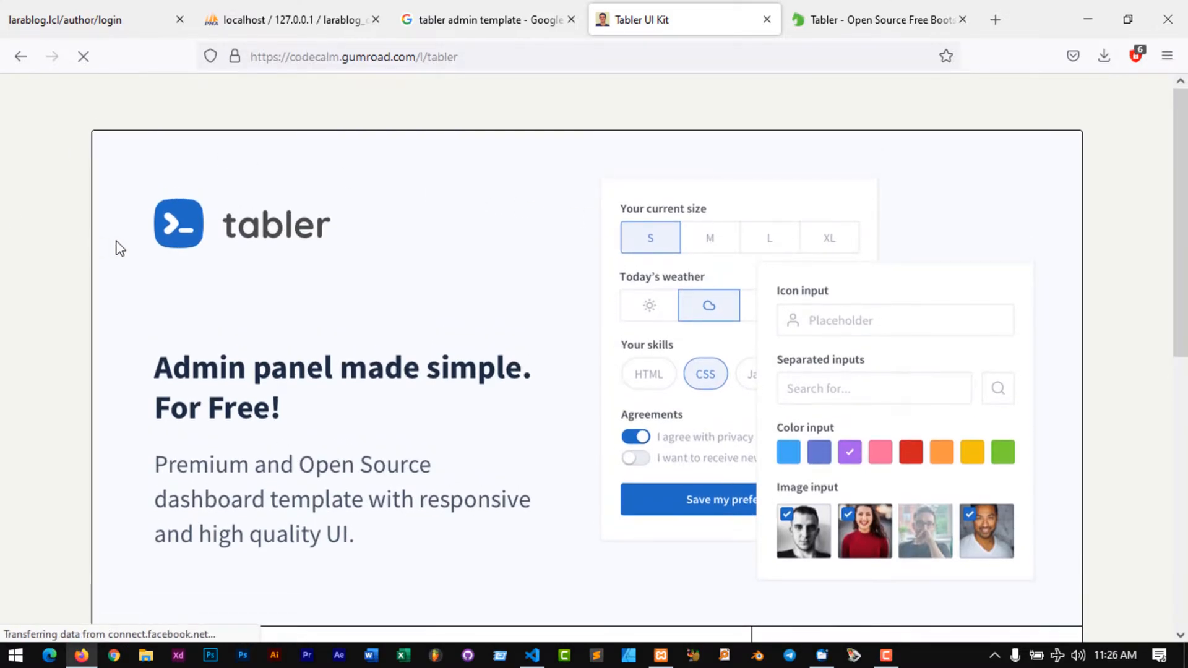
scroll(down, 3)
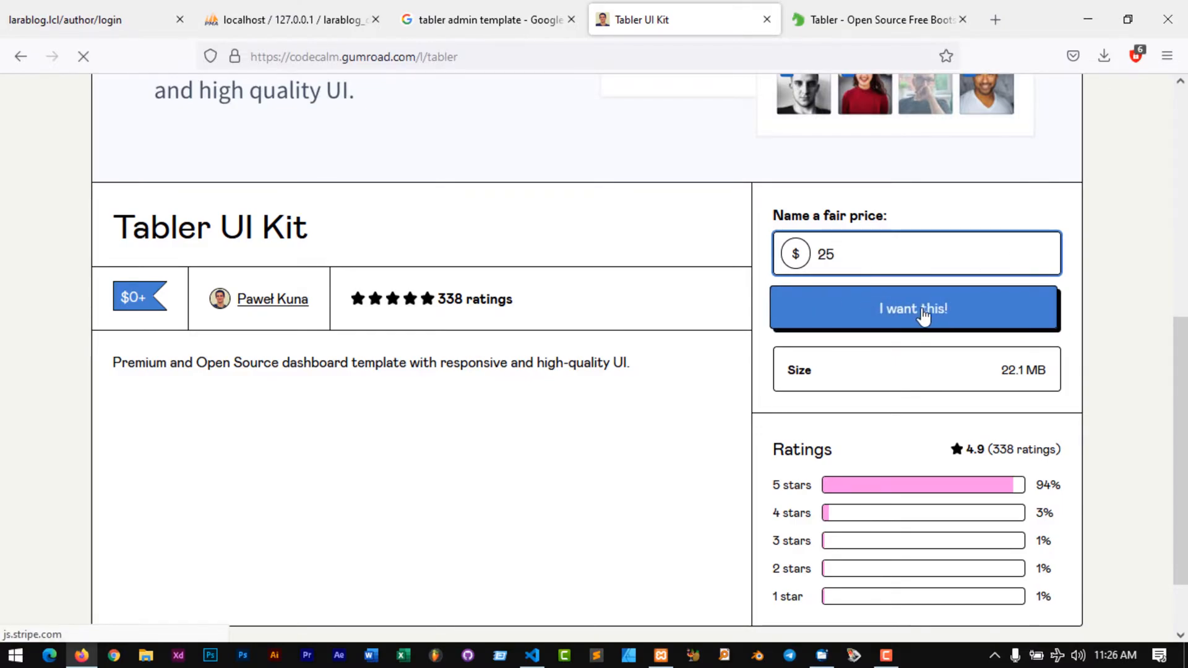
click(913, 308)
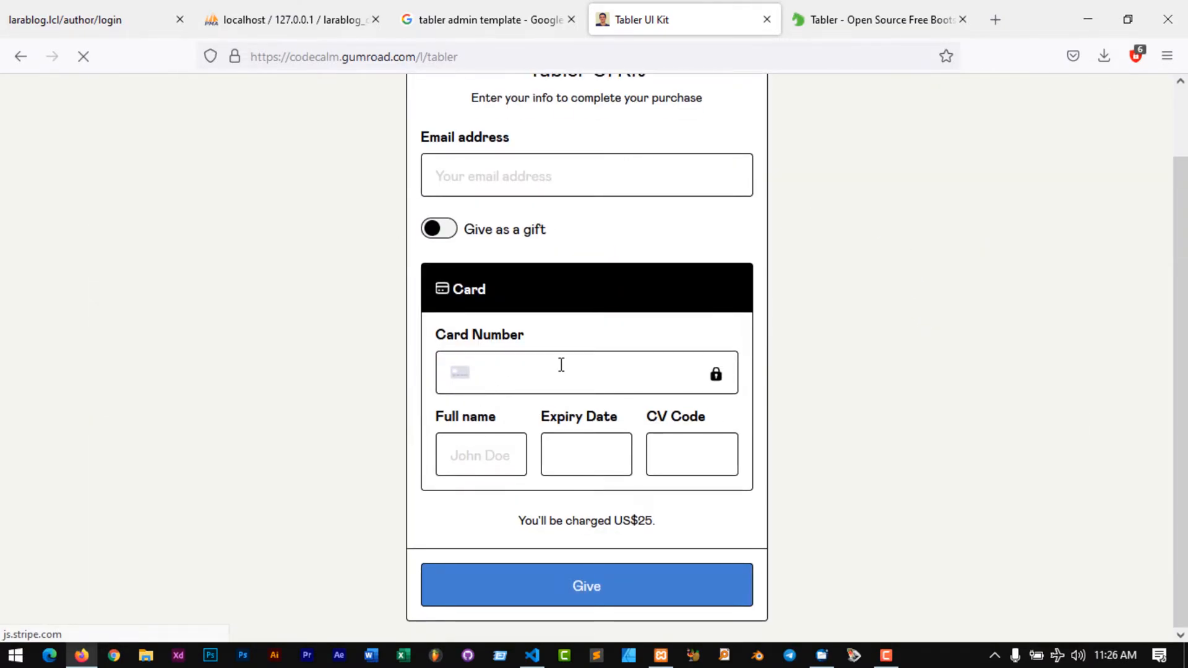
click(585, 372)
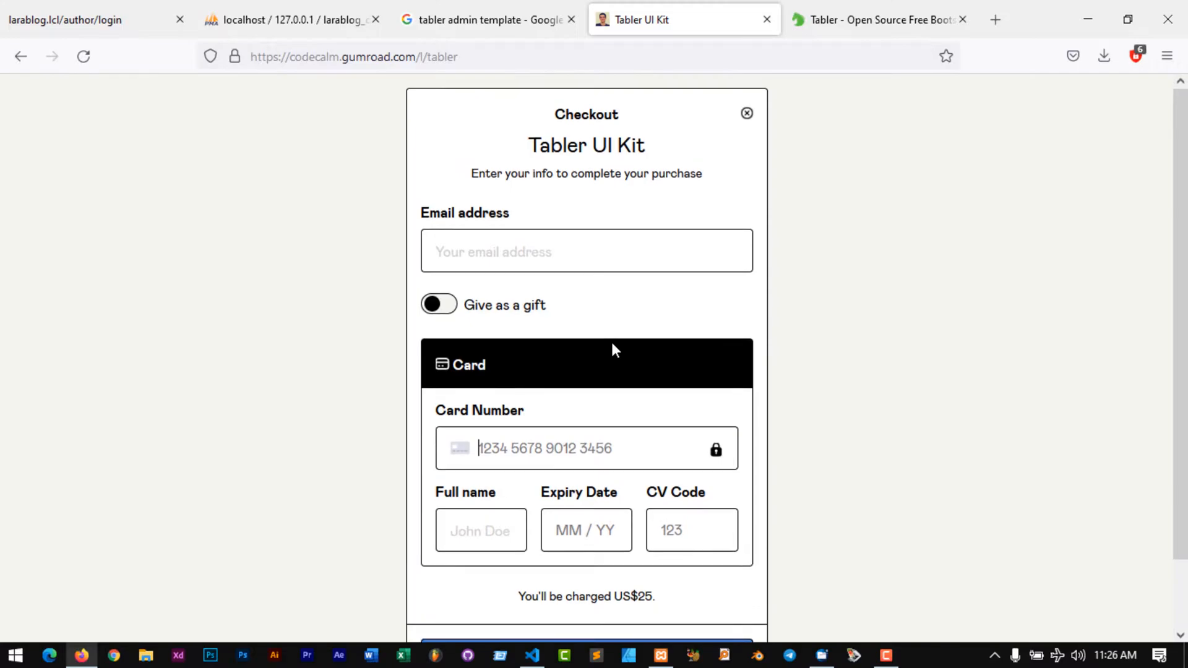
click(746, 112)
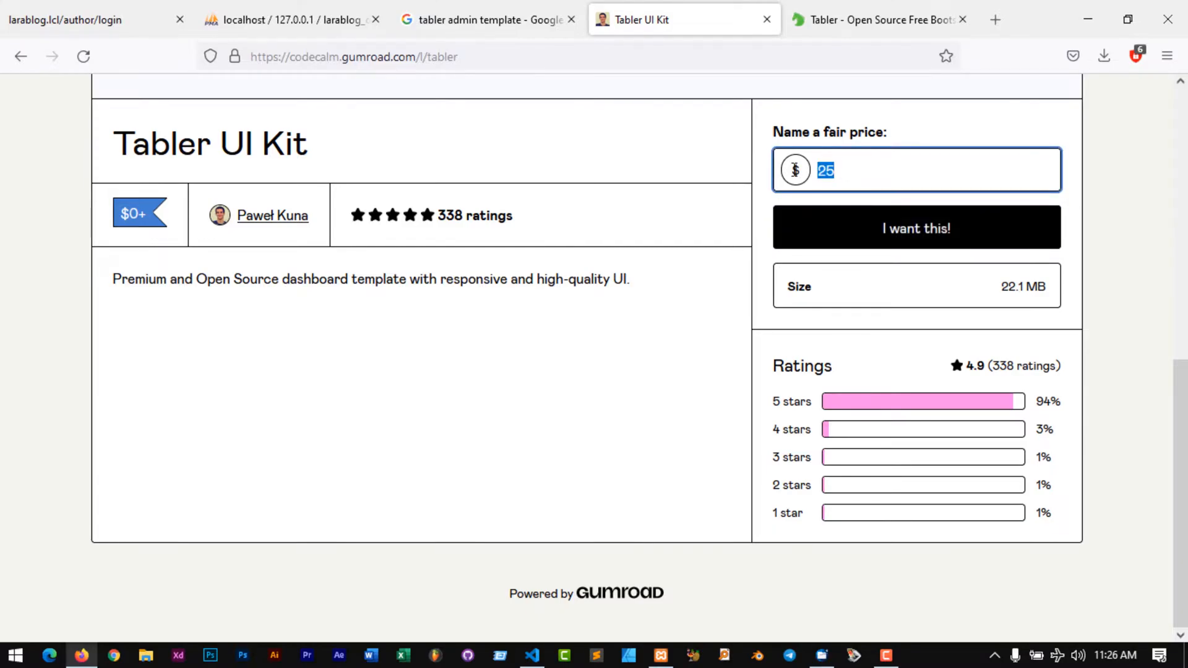
Complete the free Tabler UI Kit purchase with an email and open a new browser tab
click(916, 228)
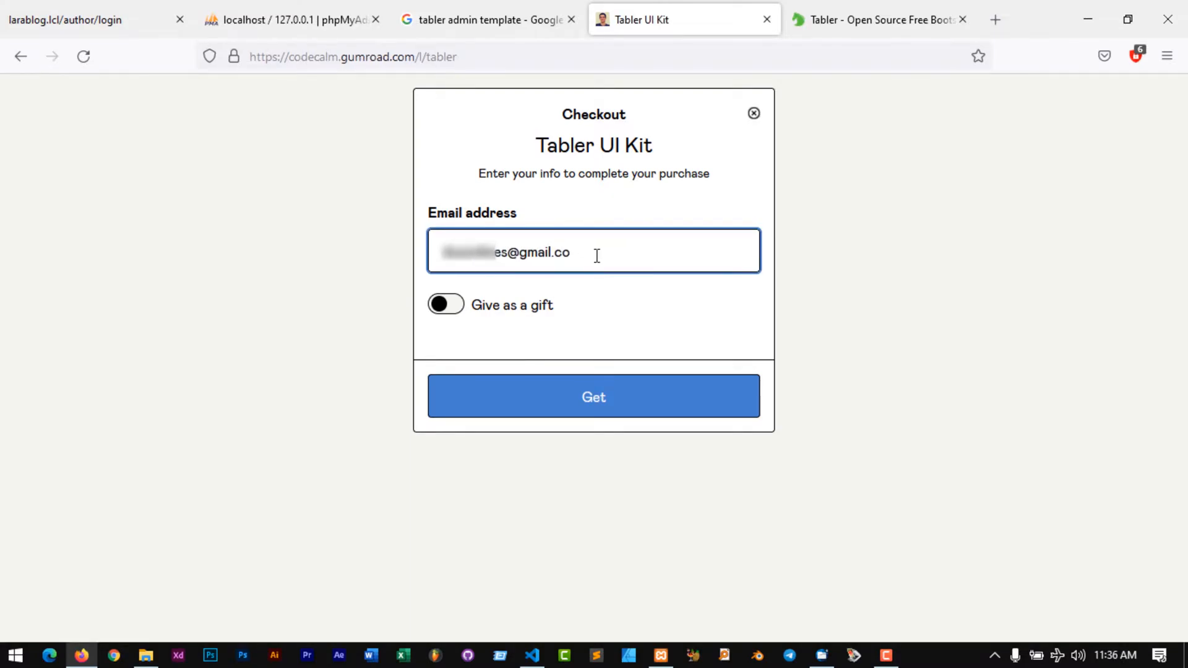
click(593, 396)
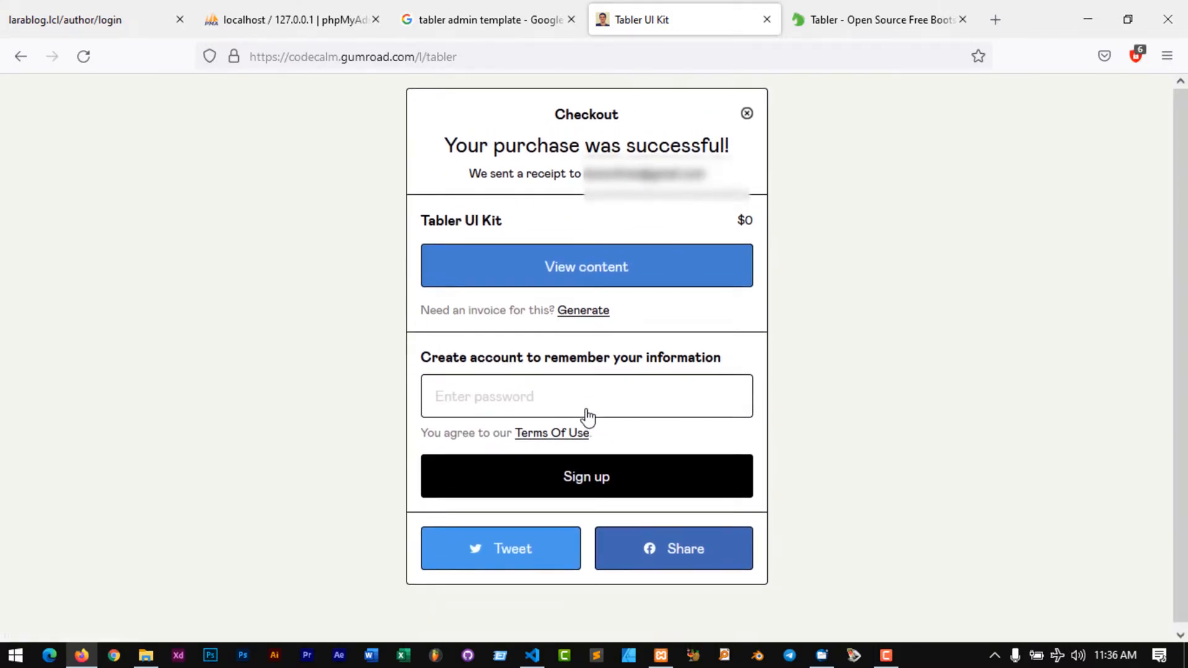
drag(450, 146, 686, 146)
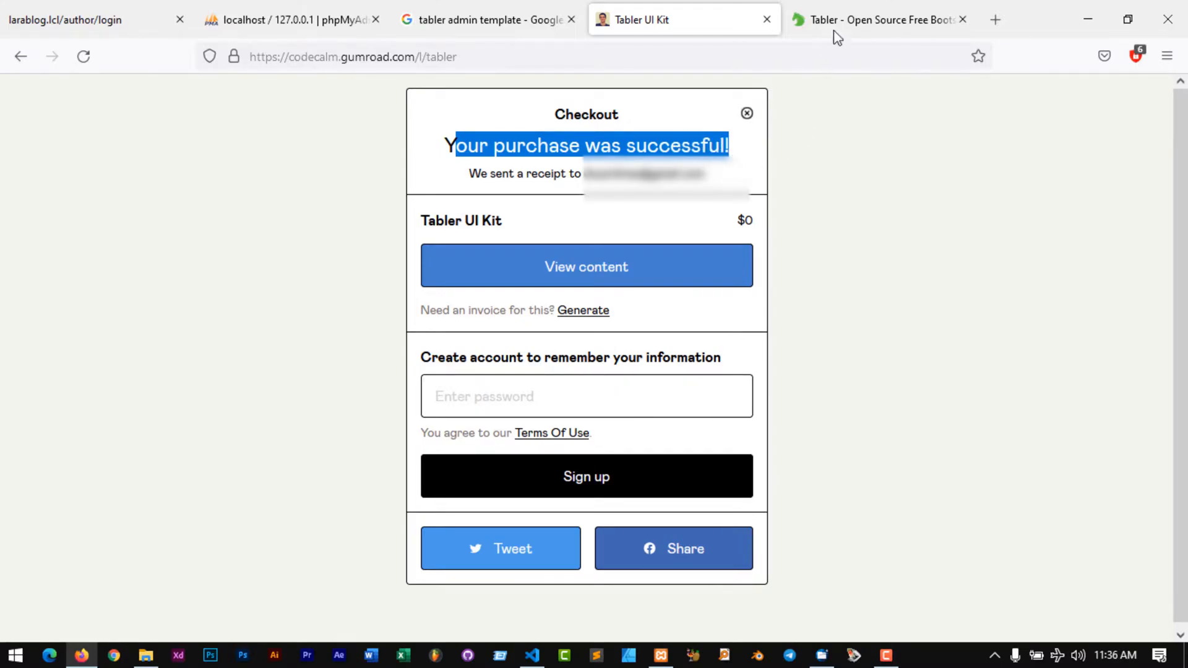
click(994, 19)
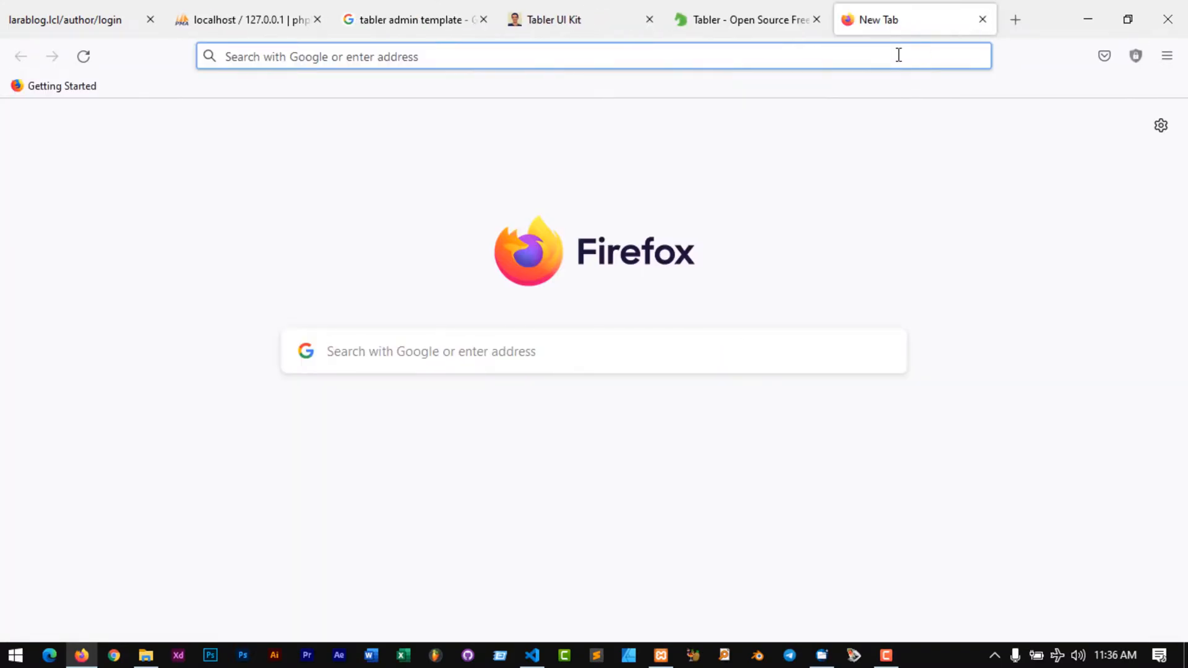
Go to gmail.com, find the Tabler UI Kit receipt under Updates and follow View content
text(gmail.com)
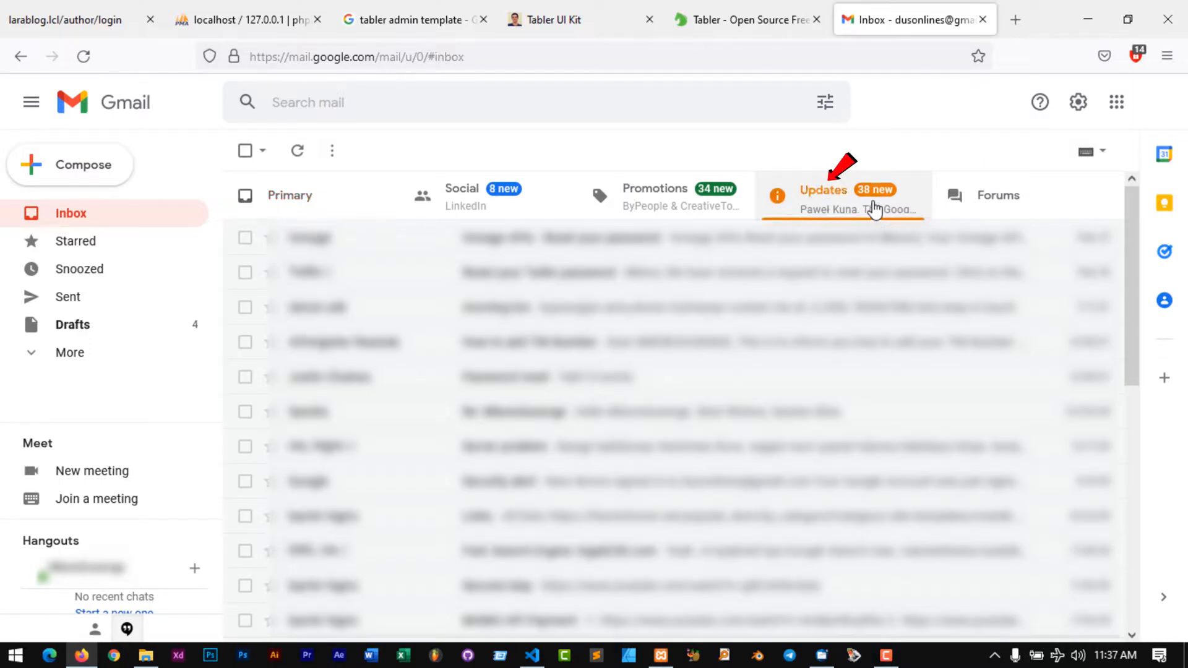
click(824, 195)
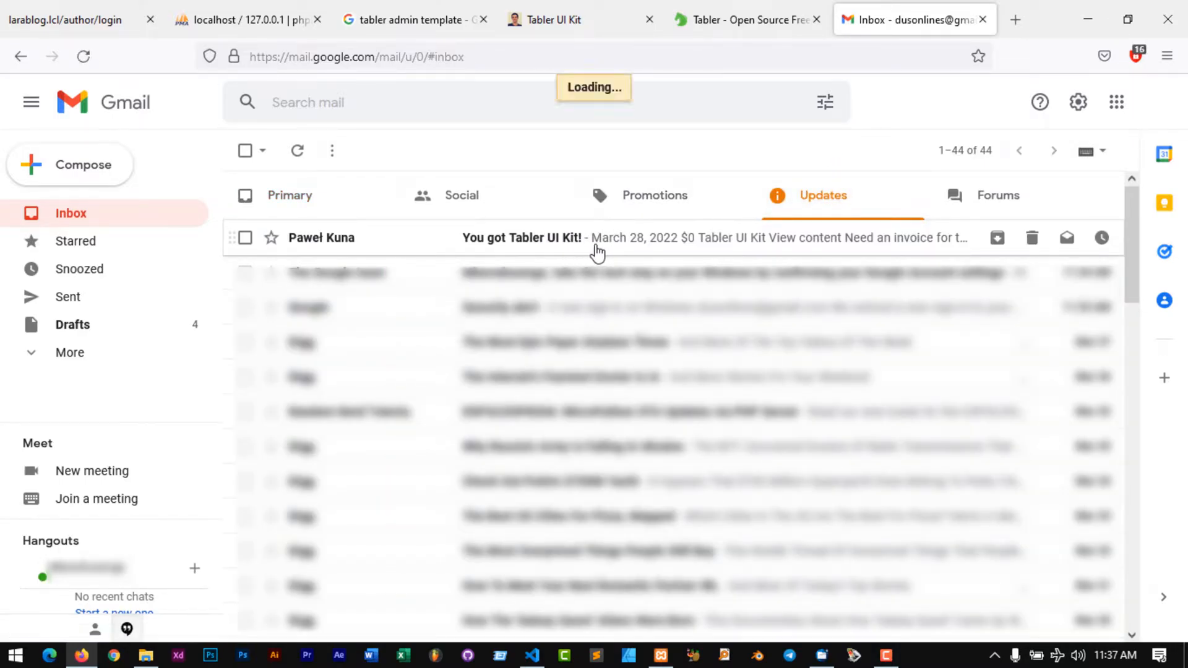
mouse_move(652, 243)
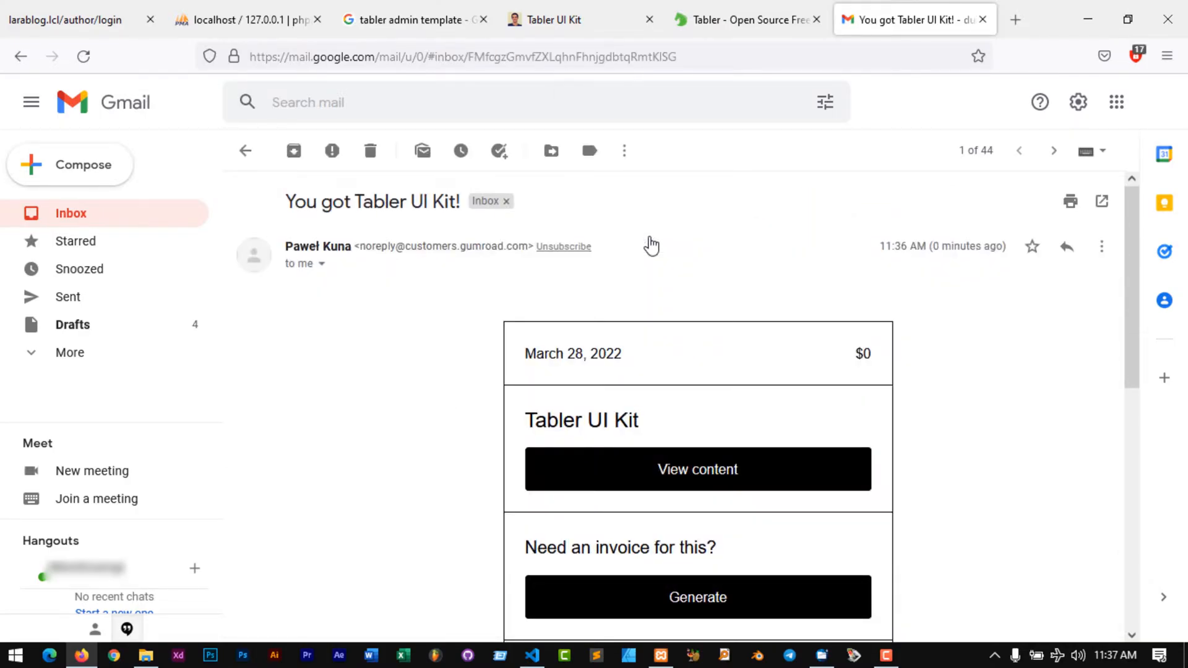
scroll(down, 3)
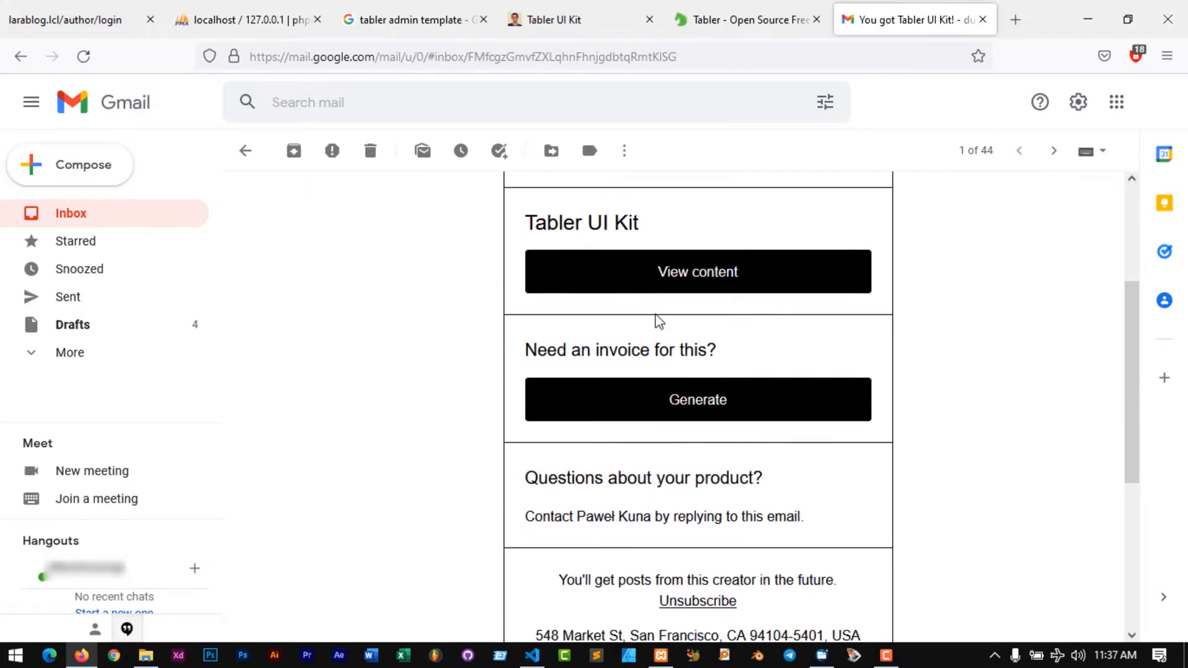
scroll(down, 3)
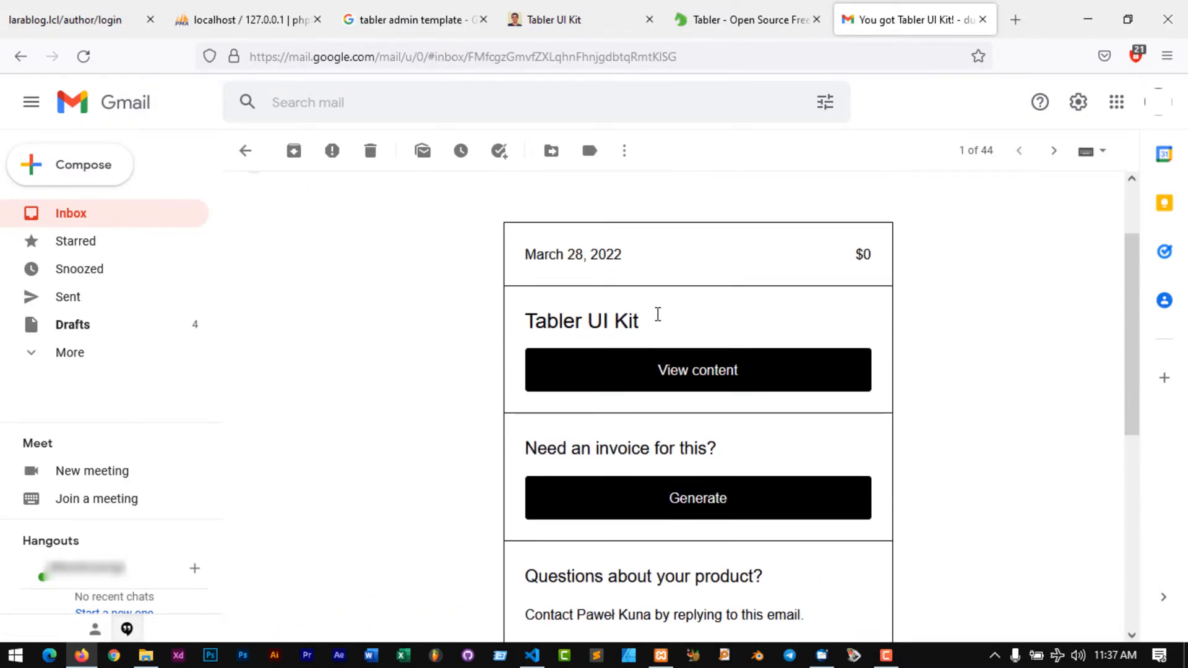
click(696, 370)
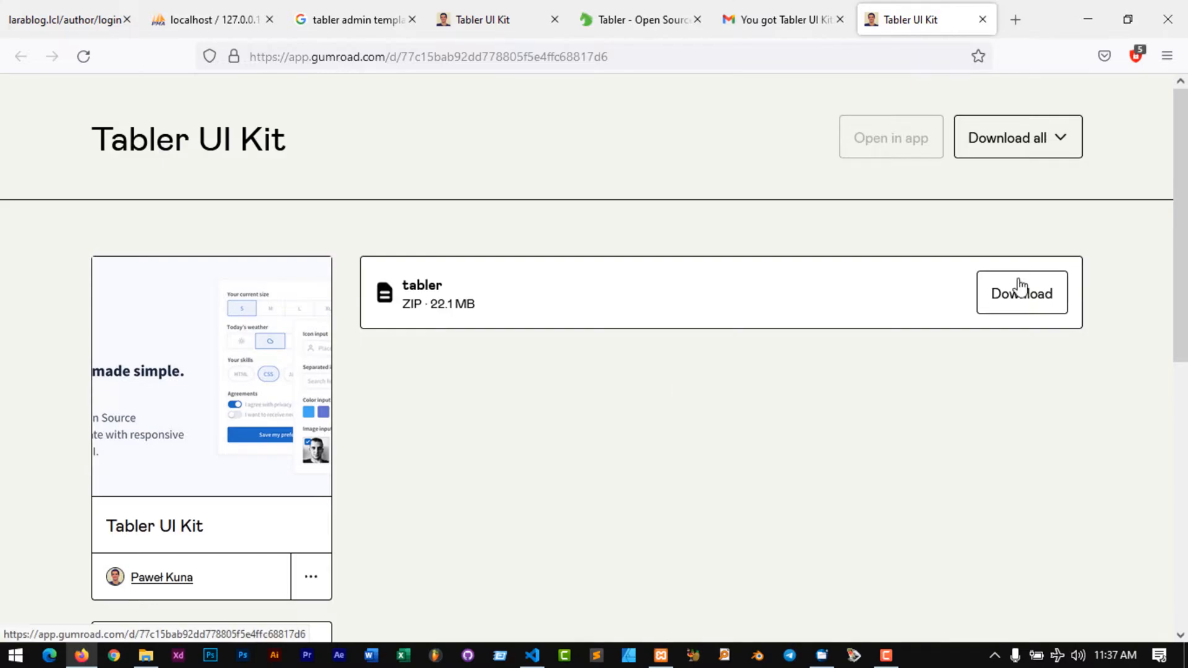
Download the 22.1 MB tabler ZIP from the Gumroad content page
click(1021, 292)
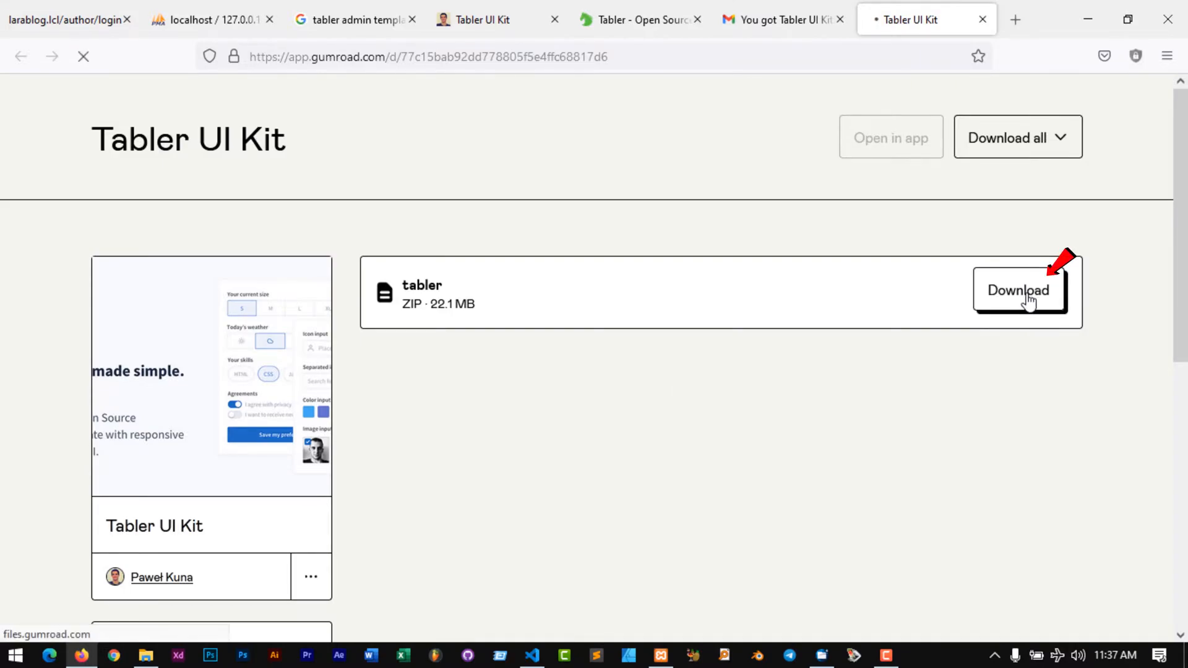
click(1018, 290)
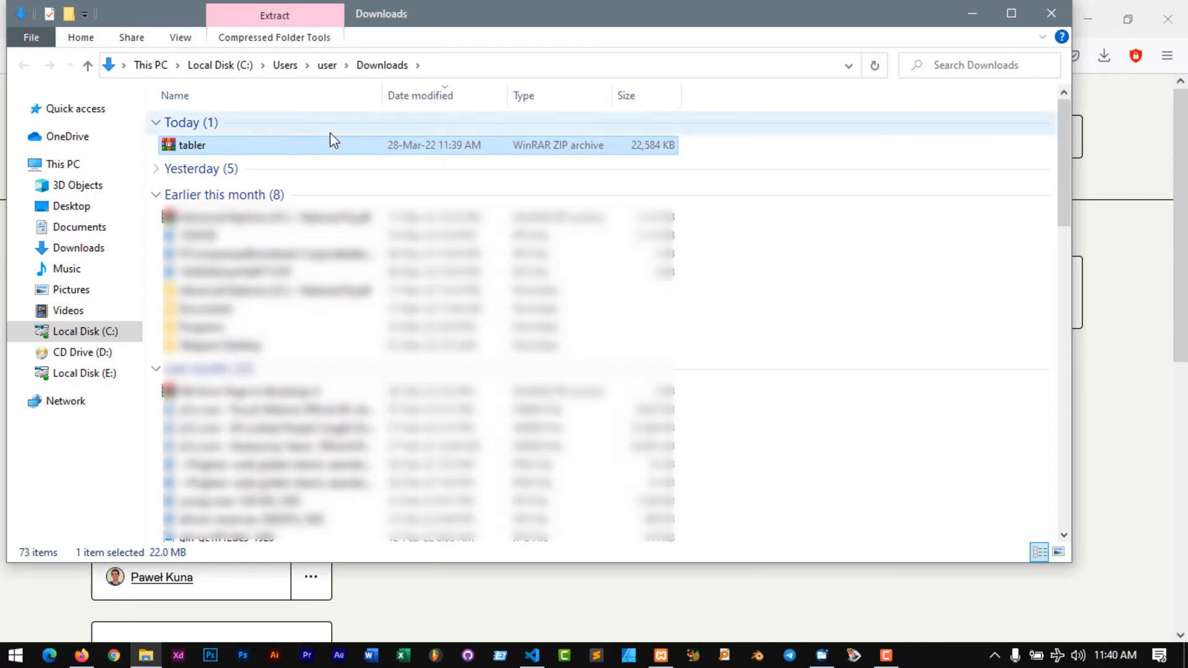
Copy the tabler ZIP from Downloads to the Desktop
right_click(190, 145)
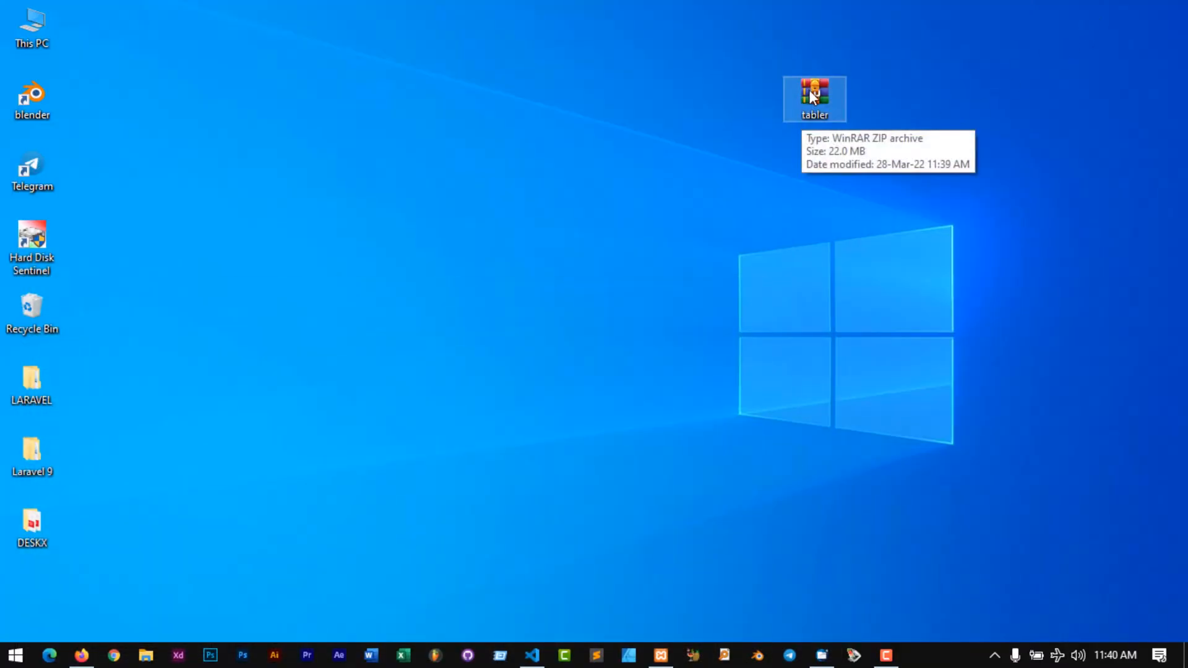
Right-drag the tabler ZIP on the desktop and choose Extract to tabler\
drag(814, 96, 893, 276)
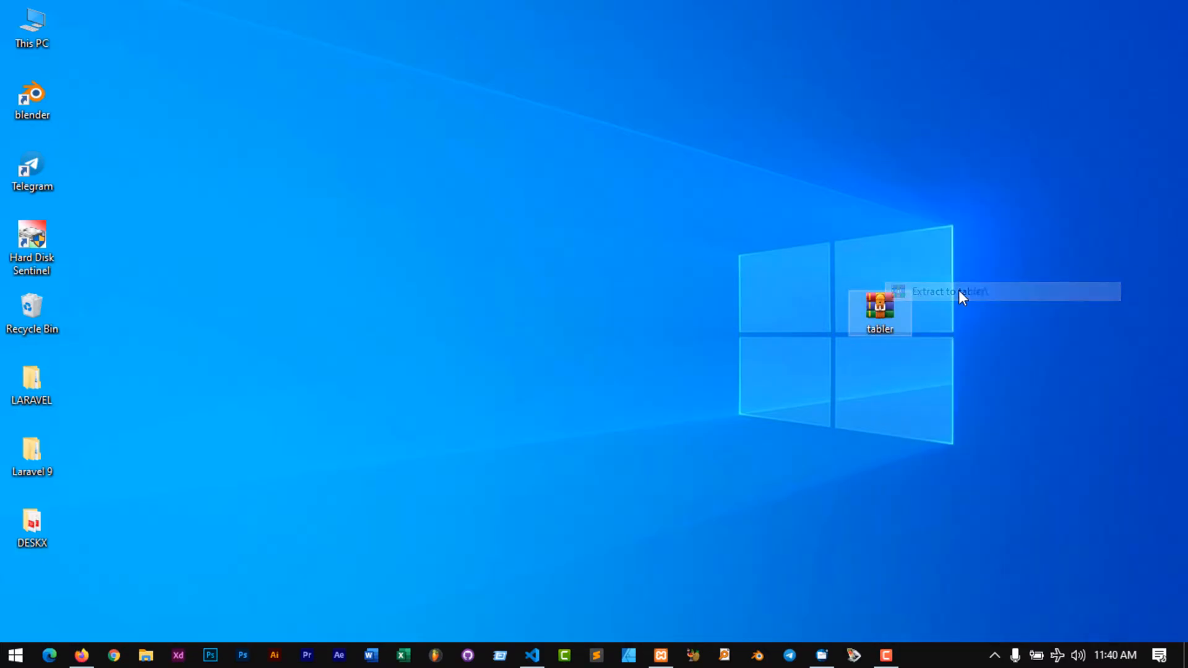
click(949, 291)
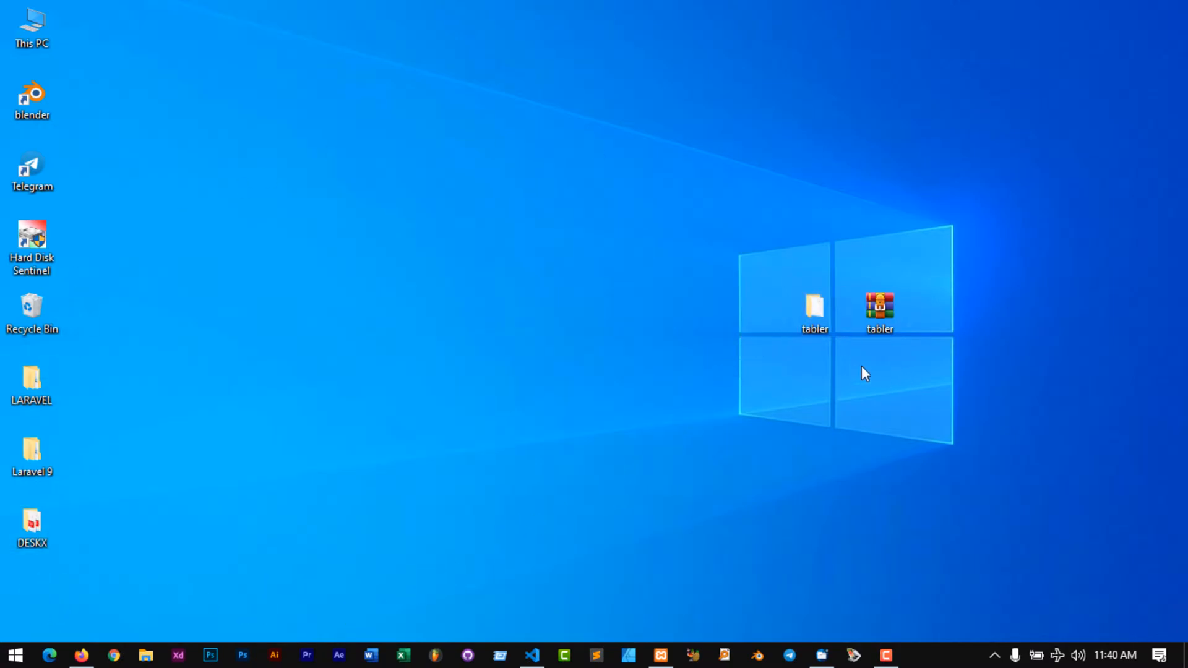
Open the tabler folder, then its Tabler subfolder, and launch index.html in Firefox
double_click(815, 306)
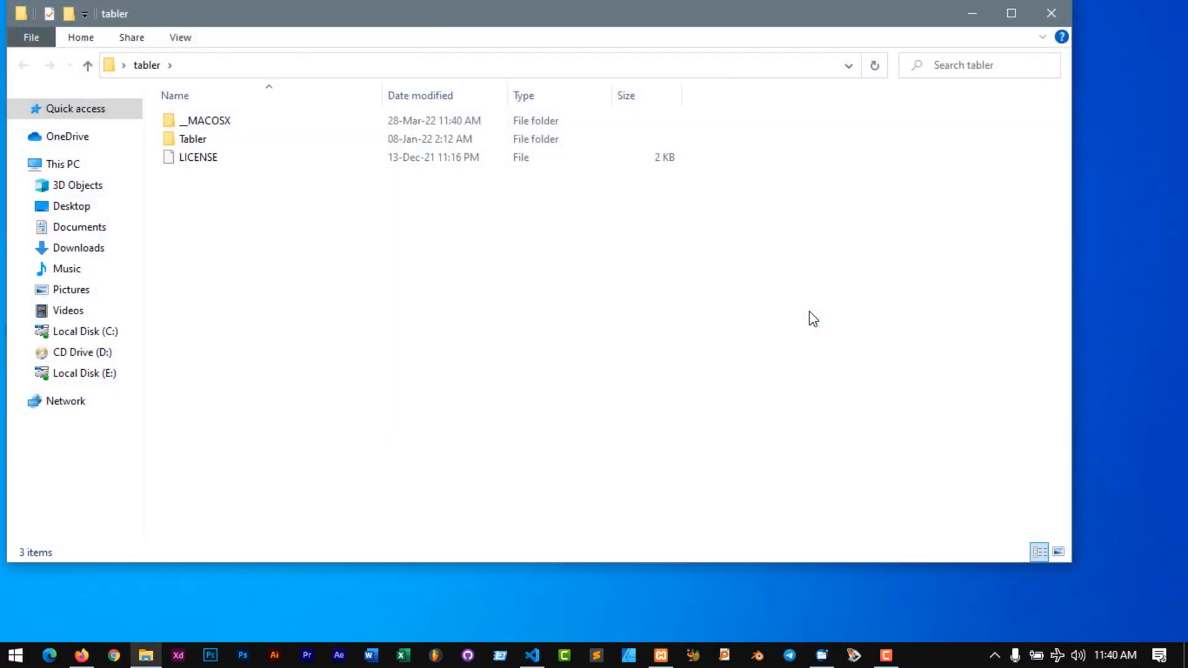
double_click(193, 139)
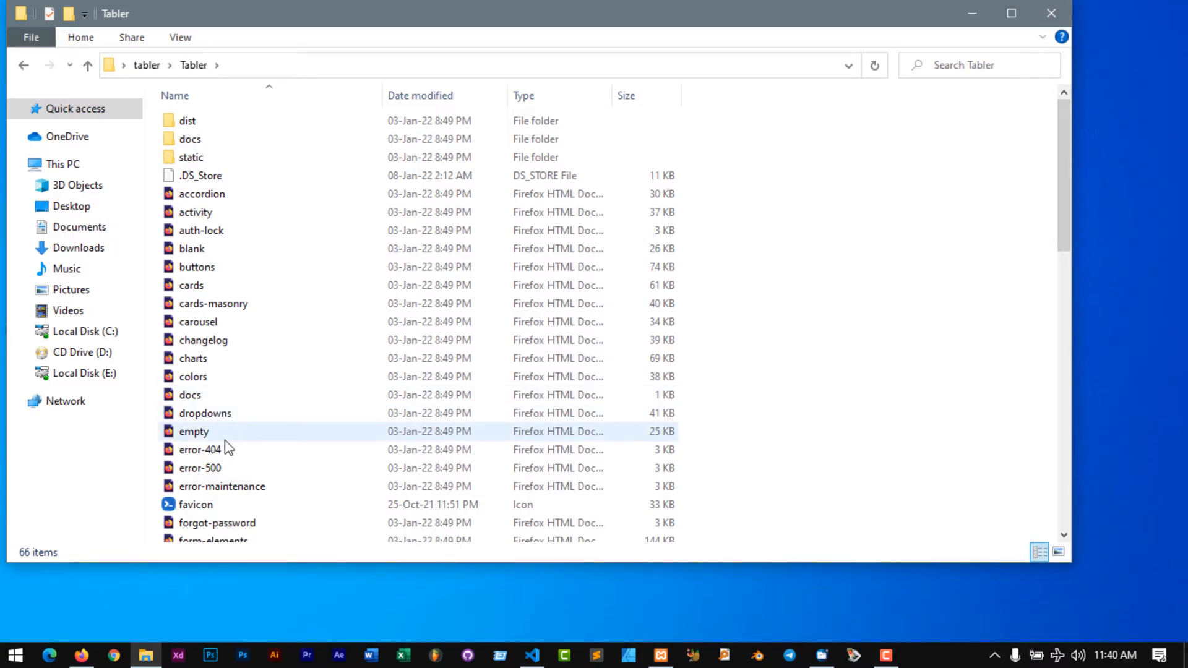
scroll(down, 3)
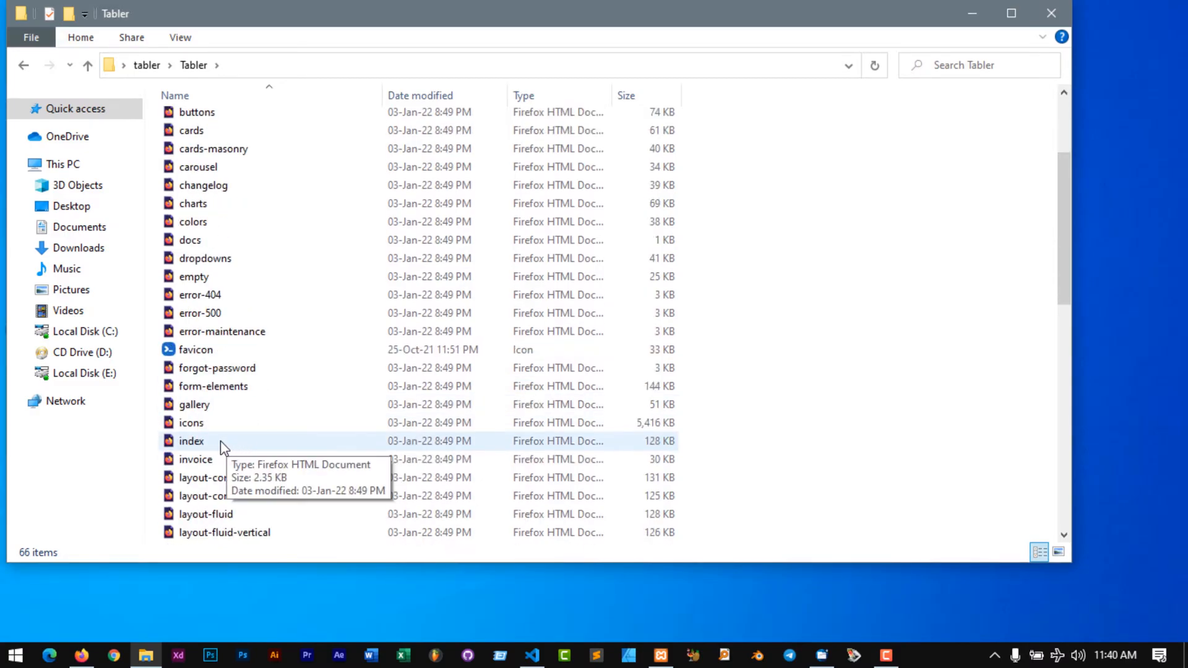
double_click(190, 441)
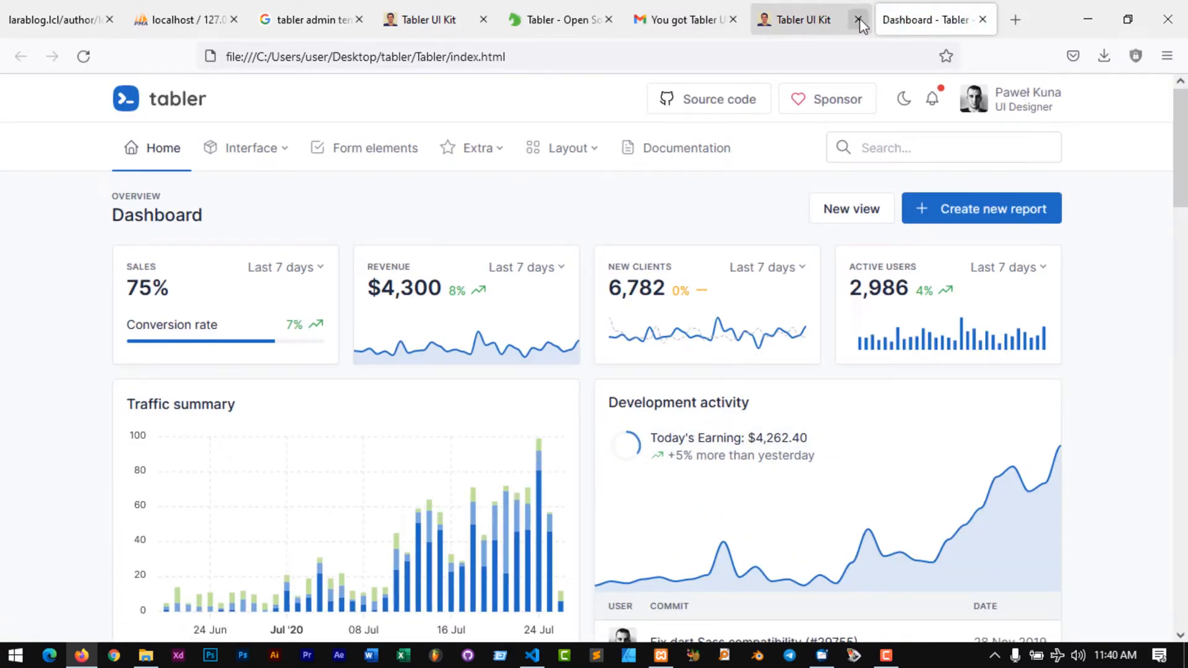
Close the Gumroad and Tabler website tabs and scroll through the local dashboard demo
click(859, 20)
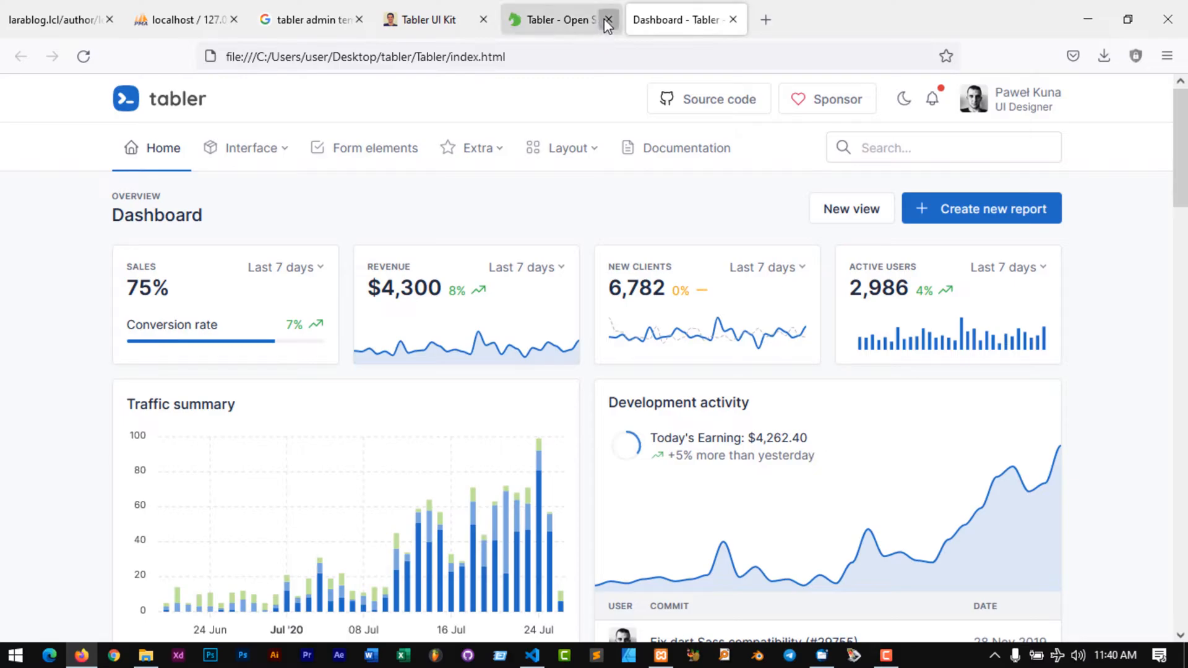
click(606, 19)
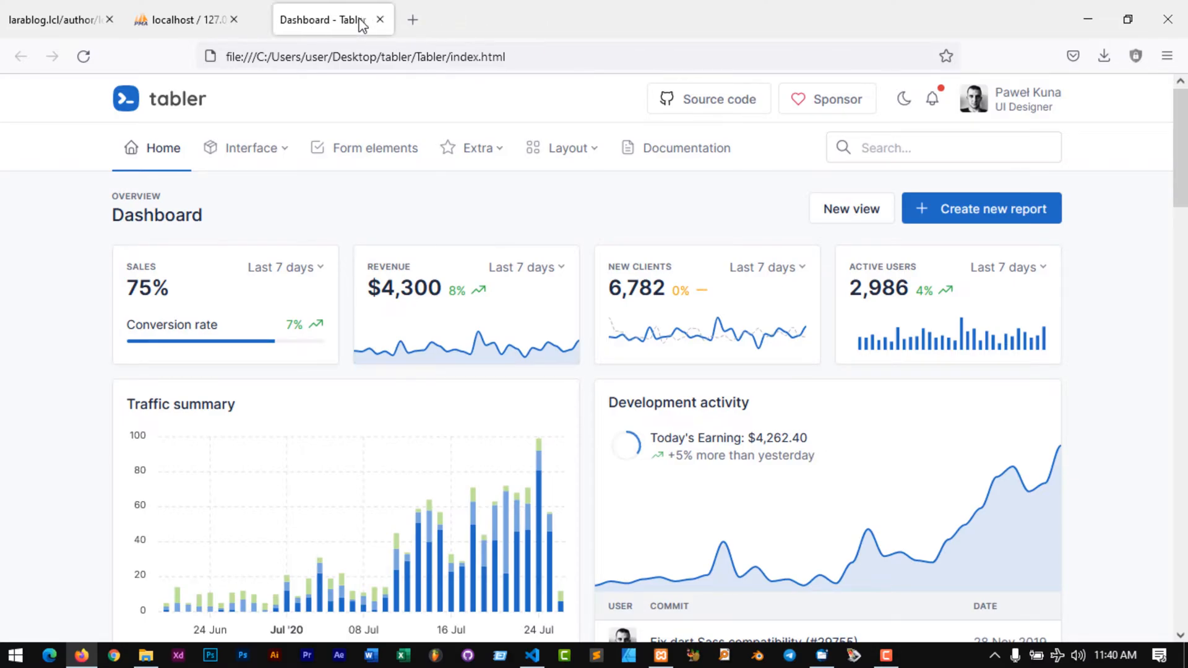
scroll(down, 3)
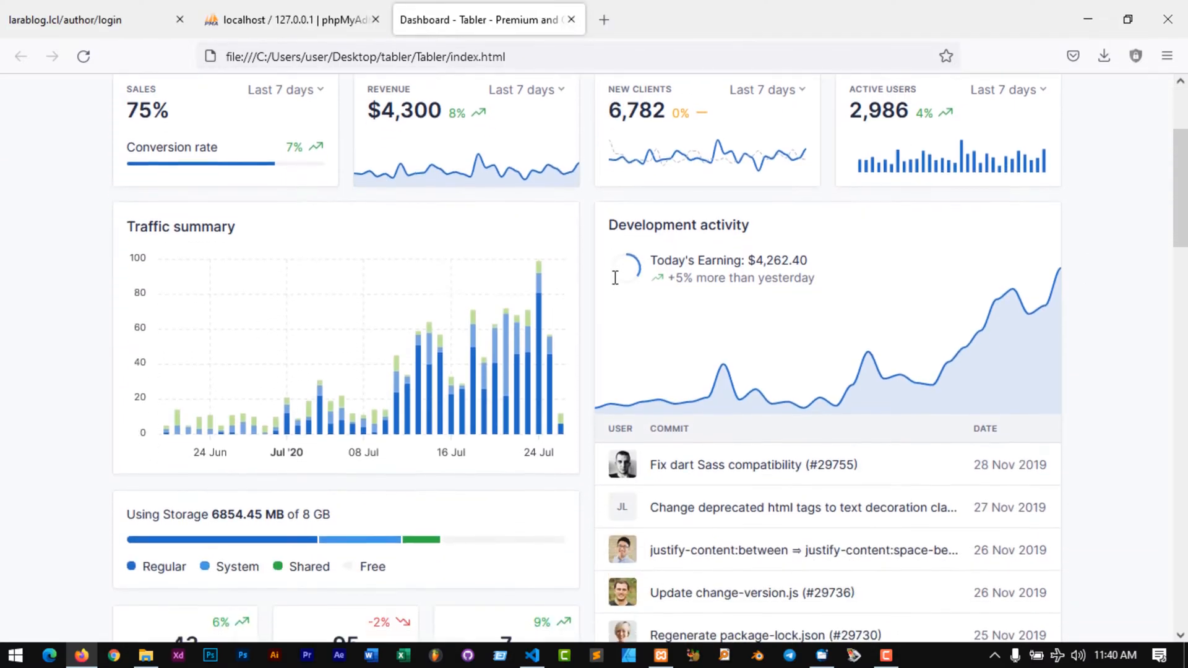
scroll(down, 3)
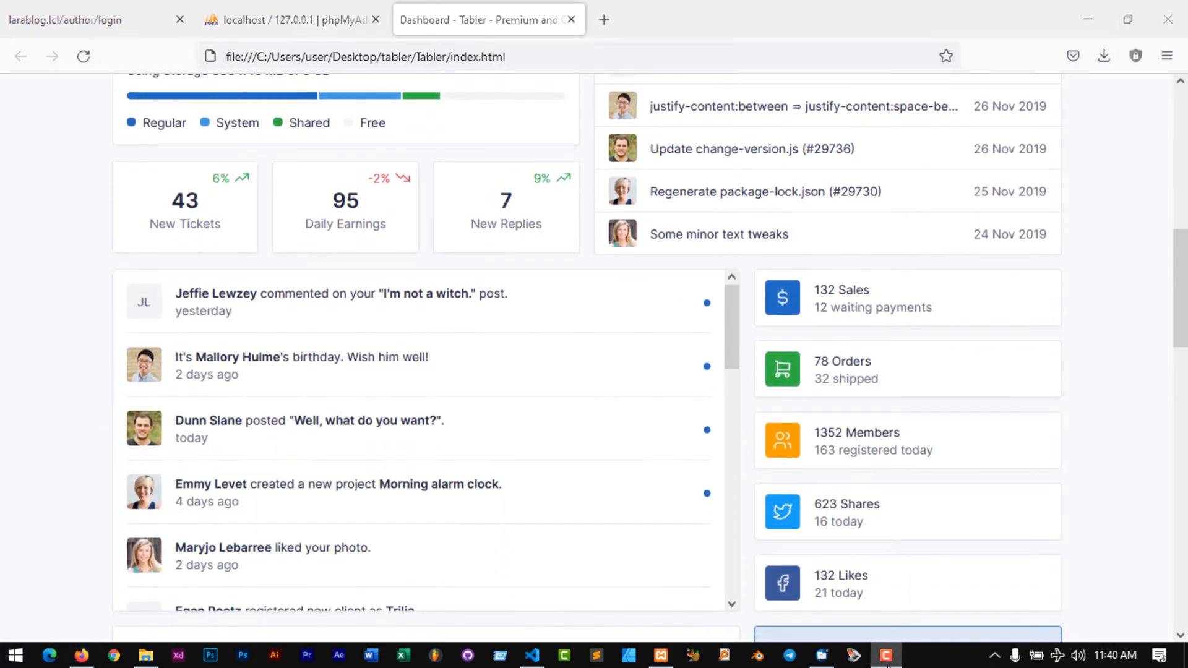
mouse_move(620, 434)
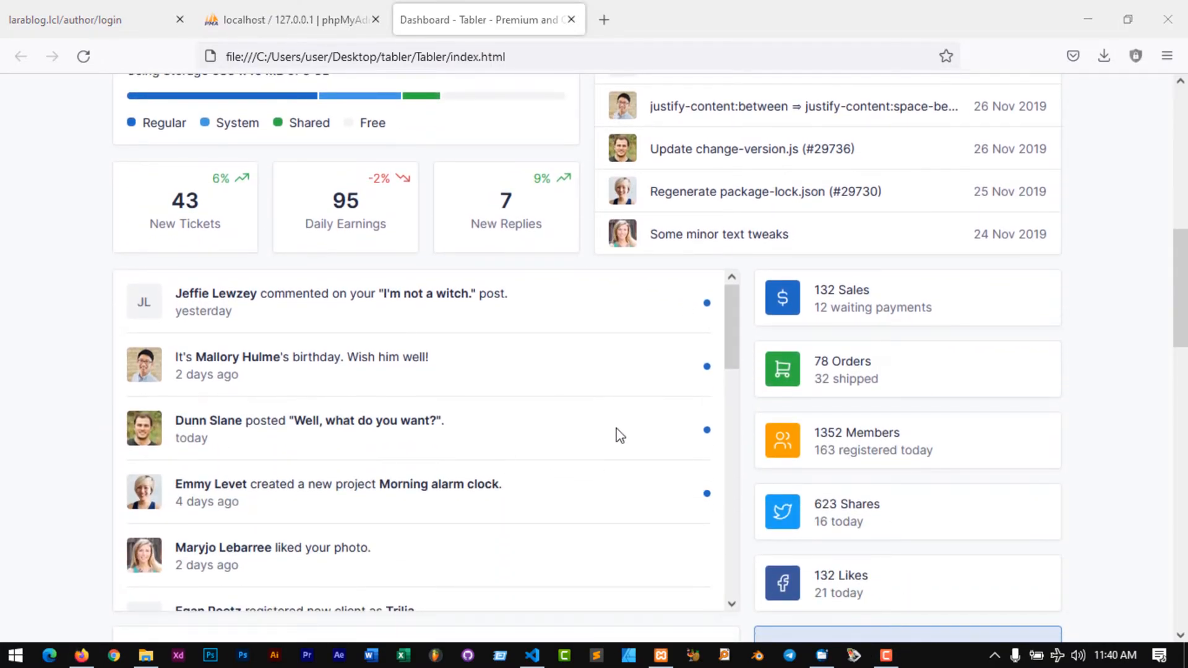
scroll(down, 3)
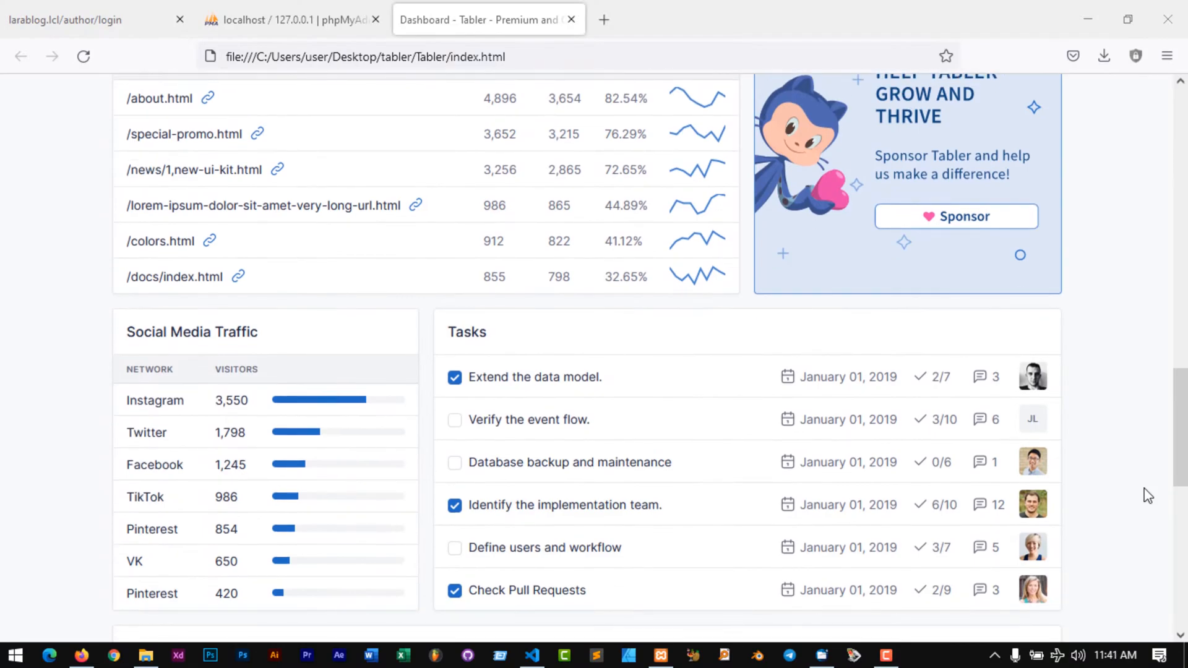
scroll(up, 3)
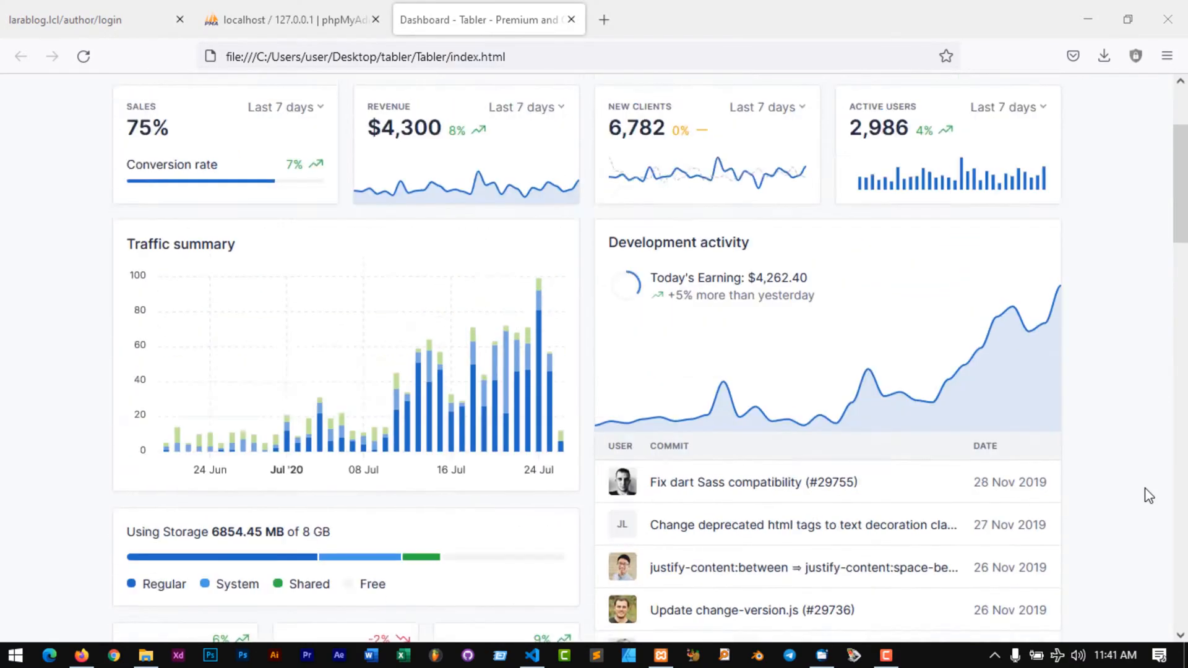
Choose Users from the Extra menu and scroll through the Users list page
click(477, 147)
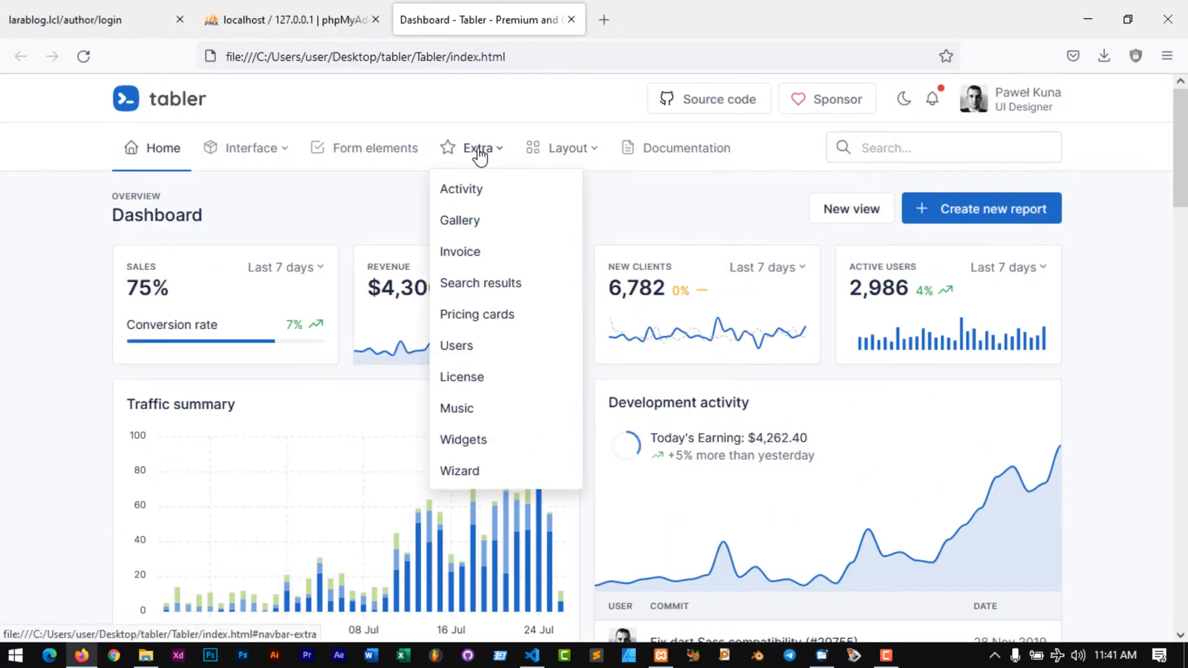
click(457, 345)
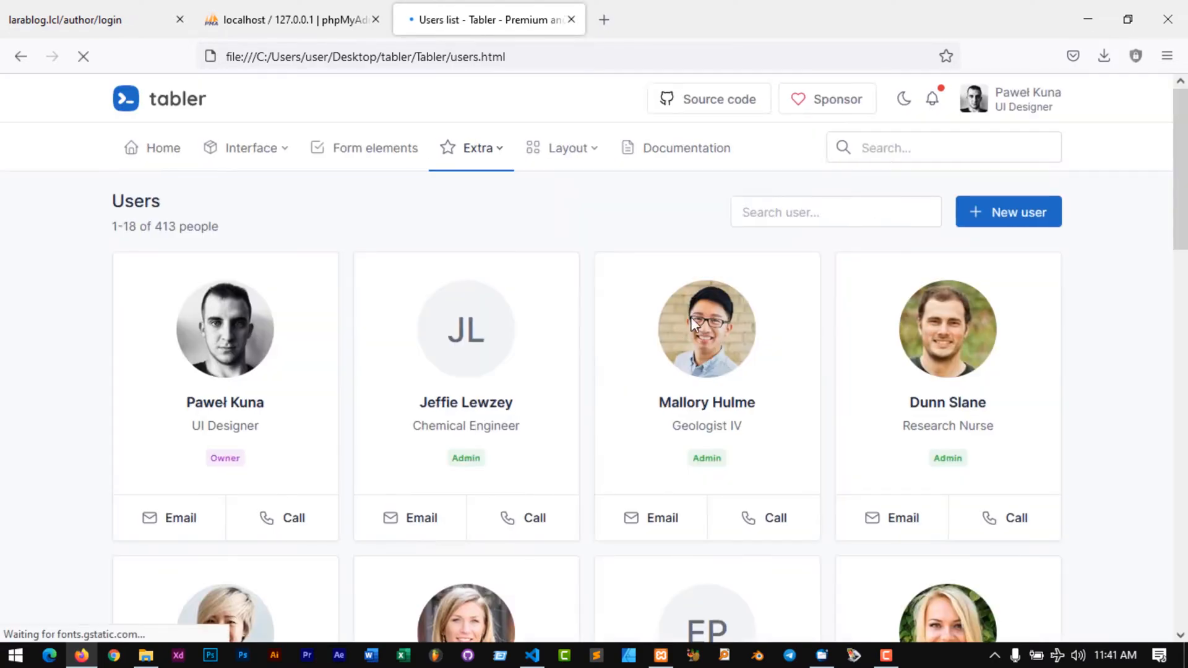
scroll(down, 3)
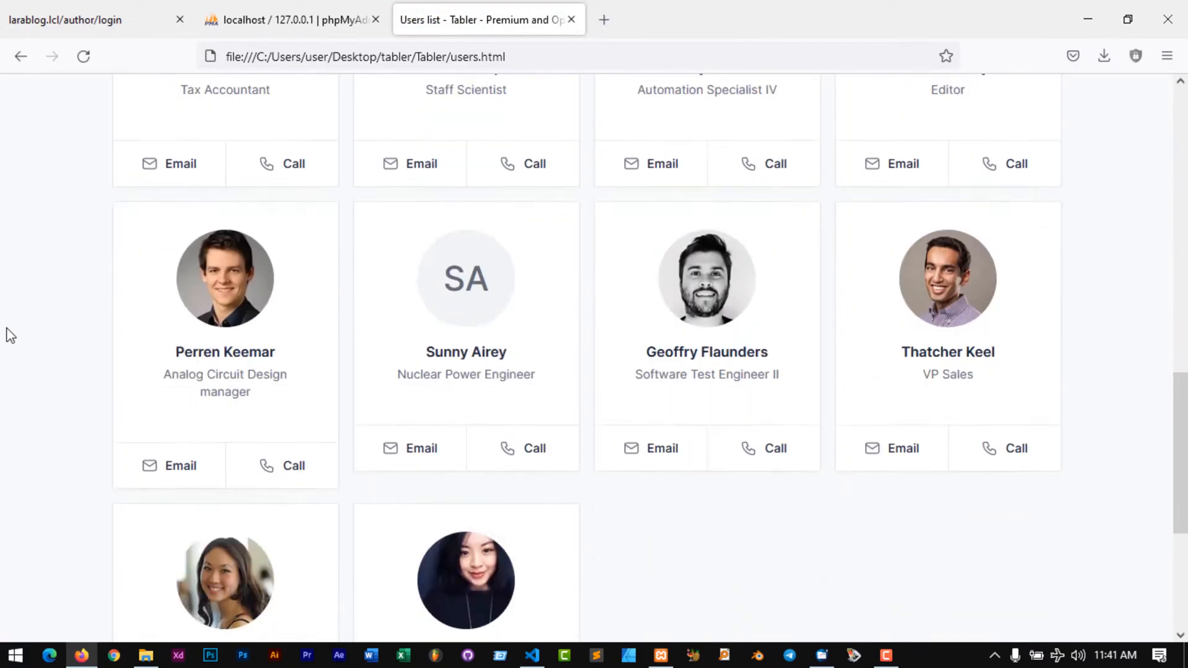
scroll(up, 3)
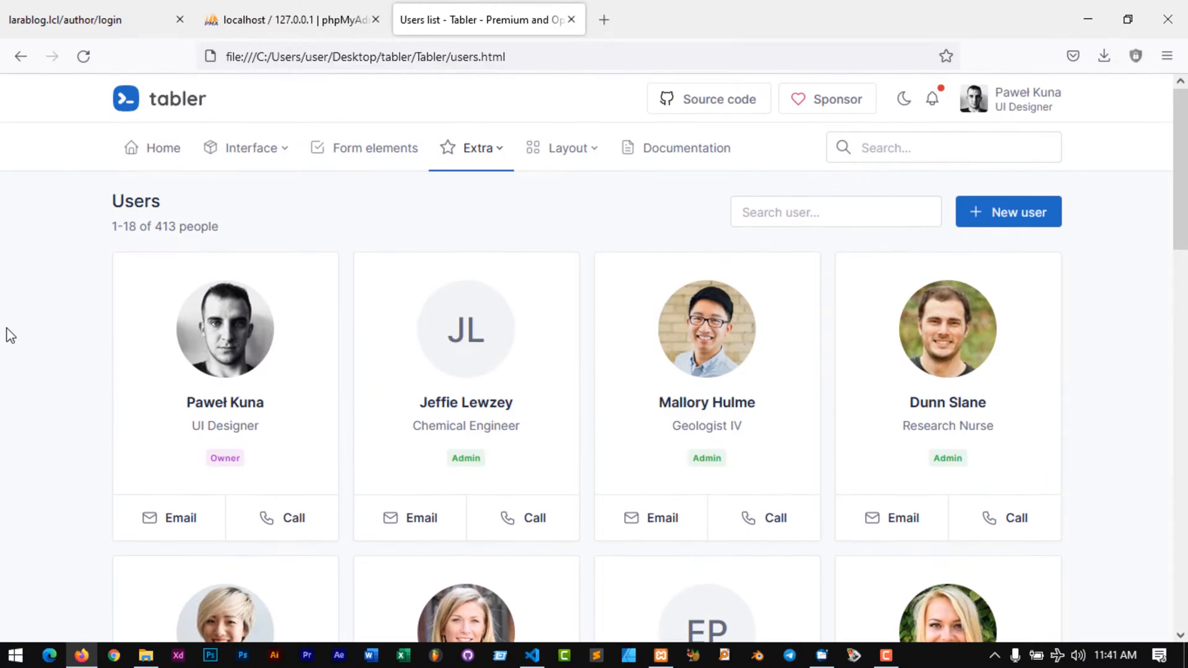
Choose Modals from the Interface menu, preview the simple and scrollable modals, and close them
click(251, 147)
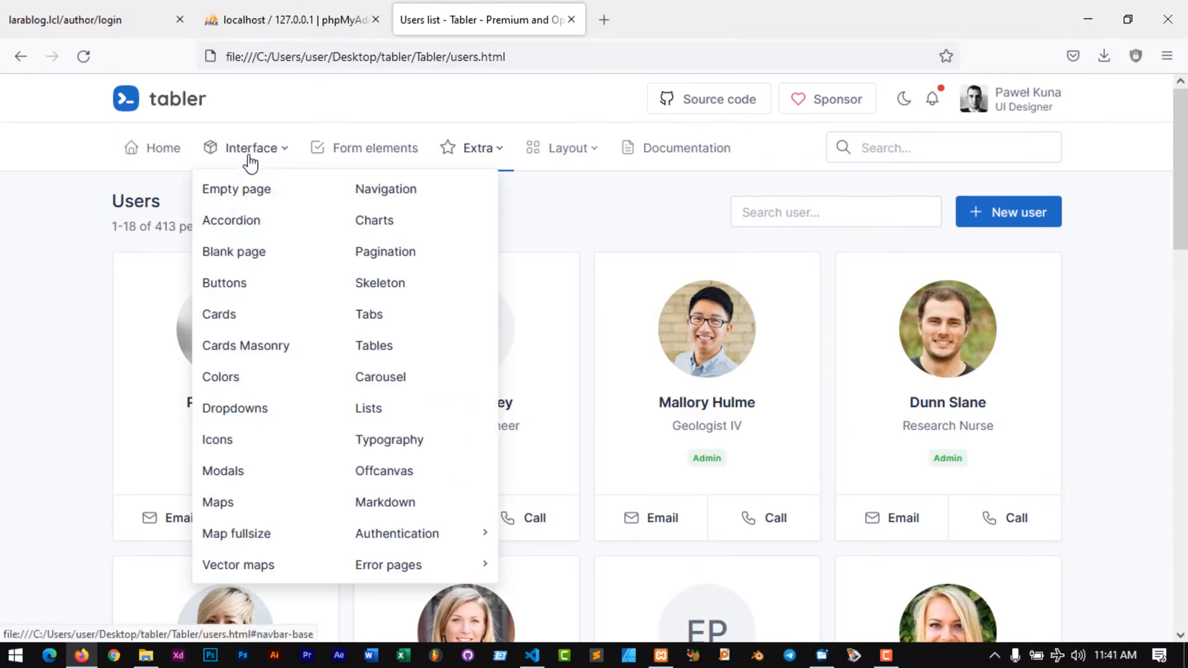
mouse_move(223, 470)
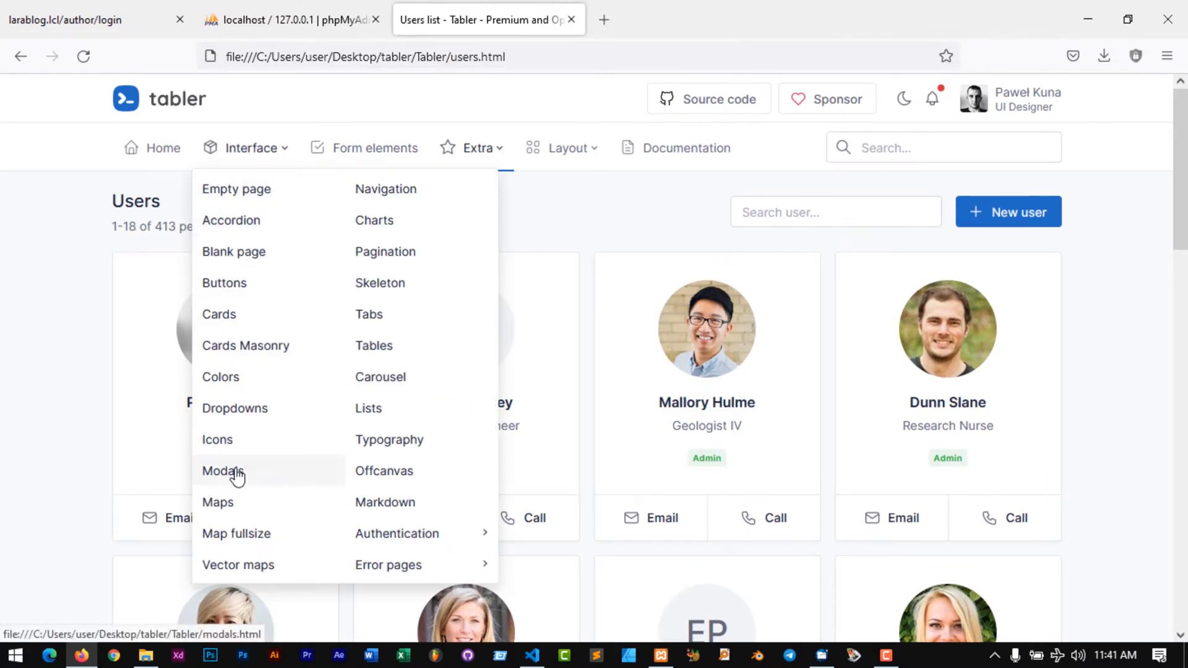
click(222, 470)
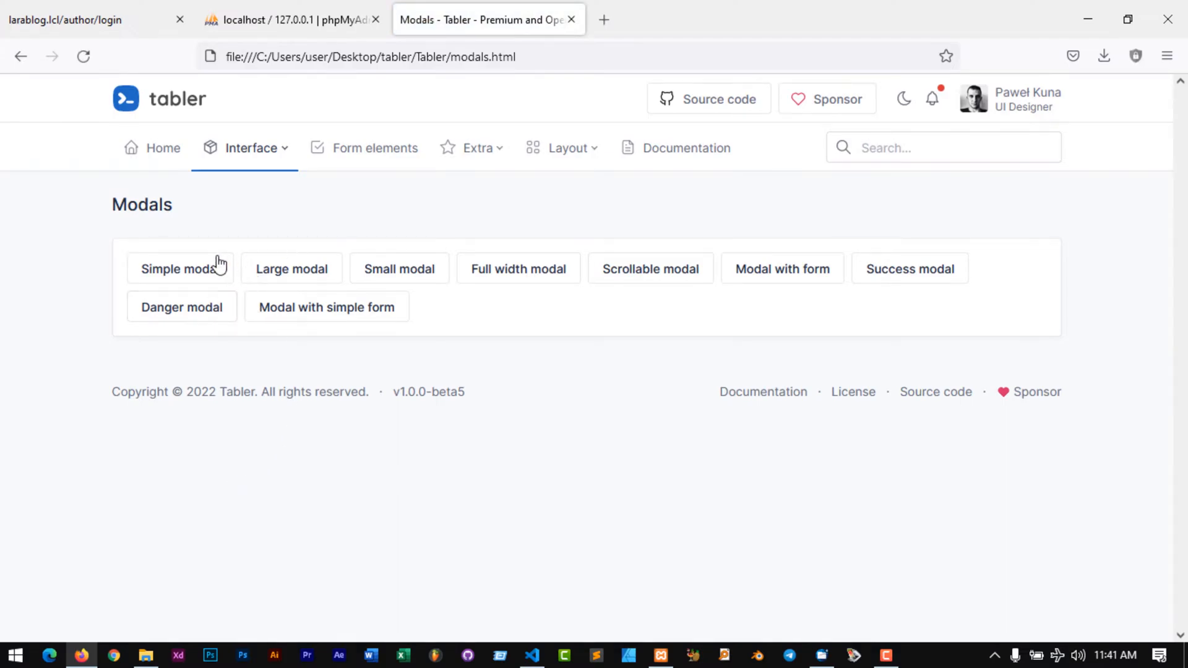
click(179, 269)
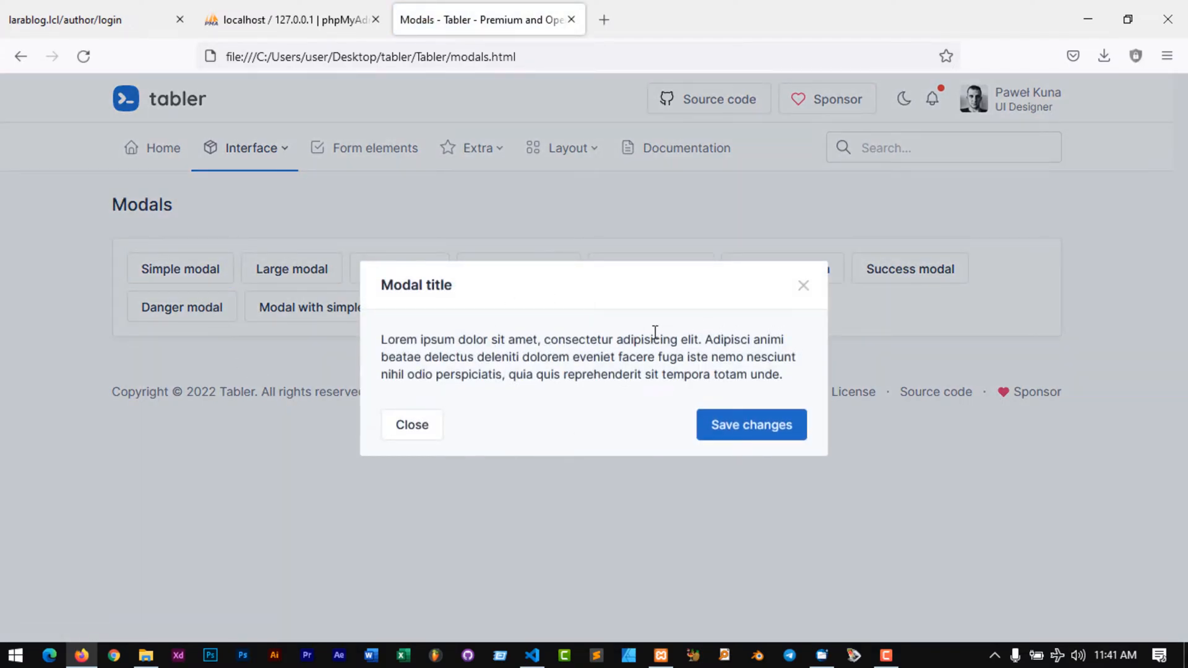
drag(381, 339, 680, 356)
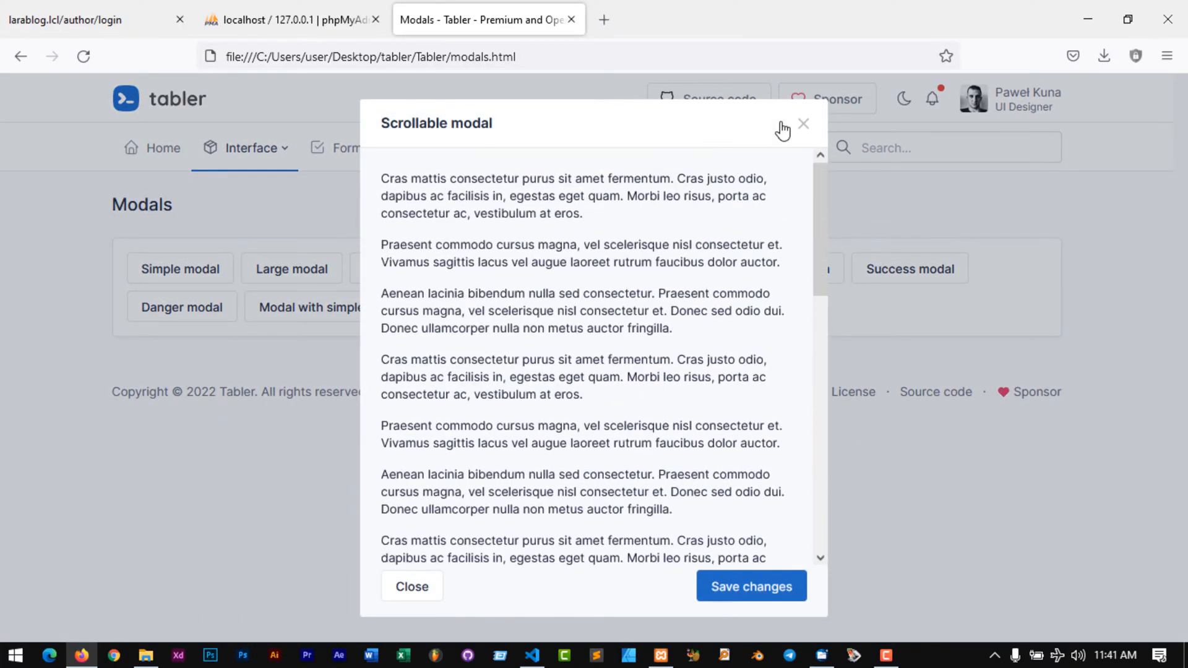
click(802, 124)
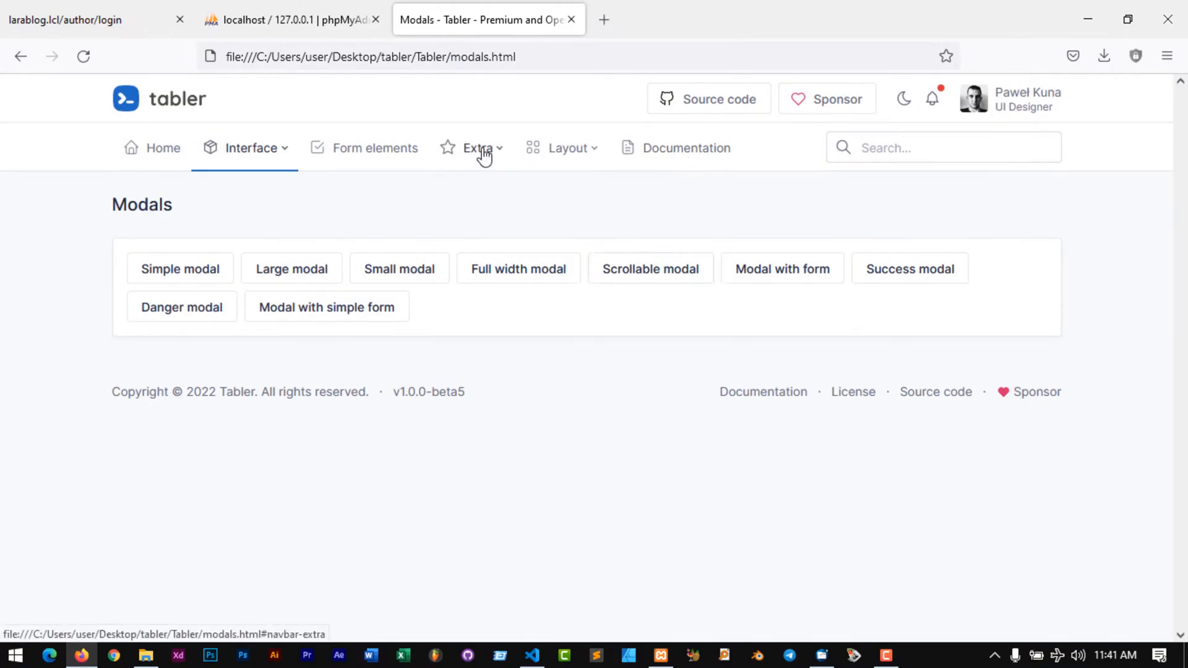
Choose Activity from the Extra menu to show the recent activity feed
click(475, 148)
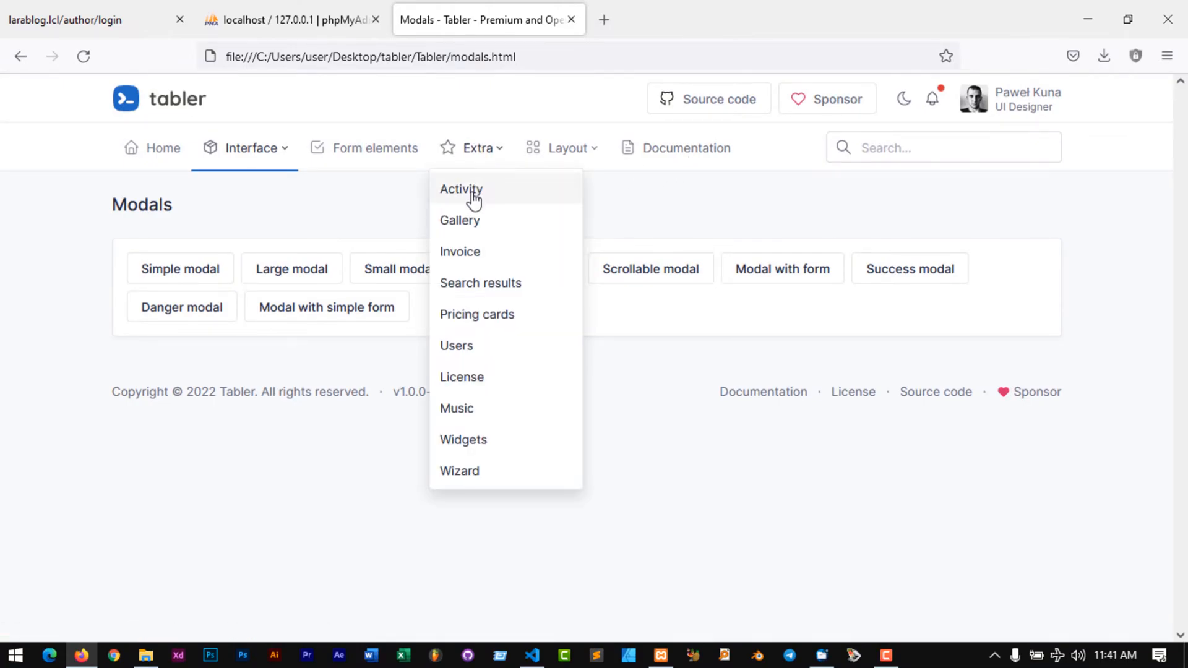
click(461, 190)
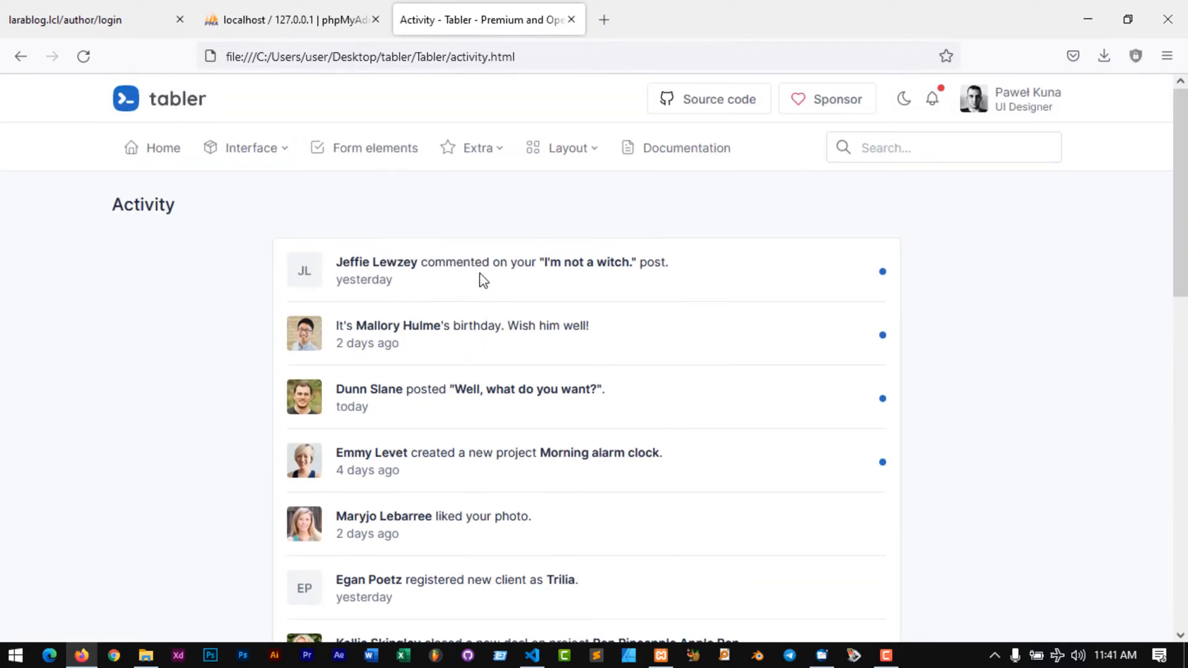
click(567, 147)
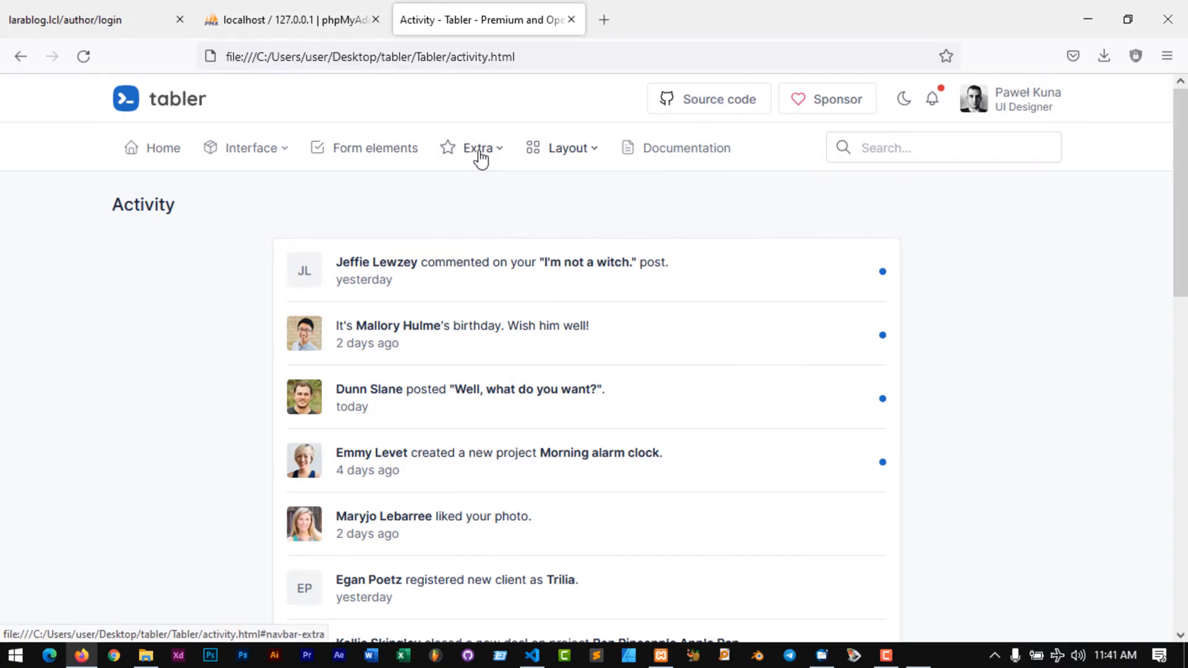
mouse_move(250, 147)
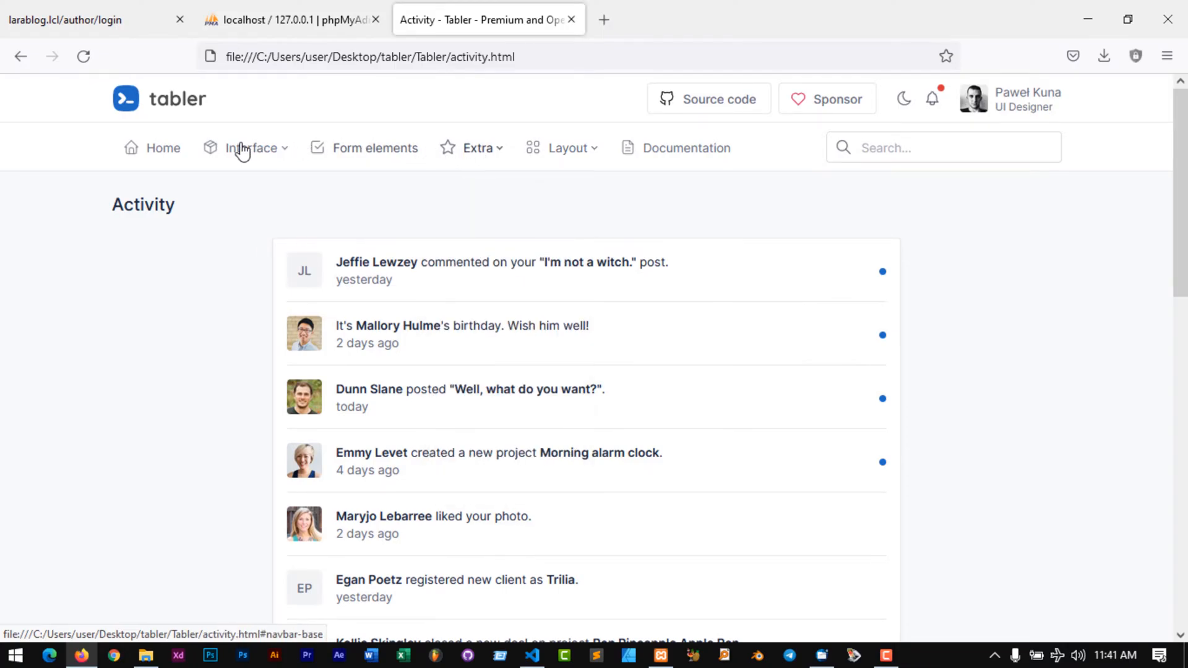
click(252, 147)
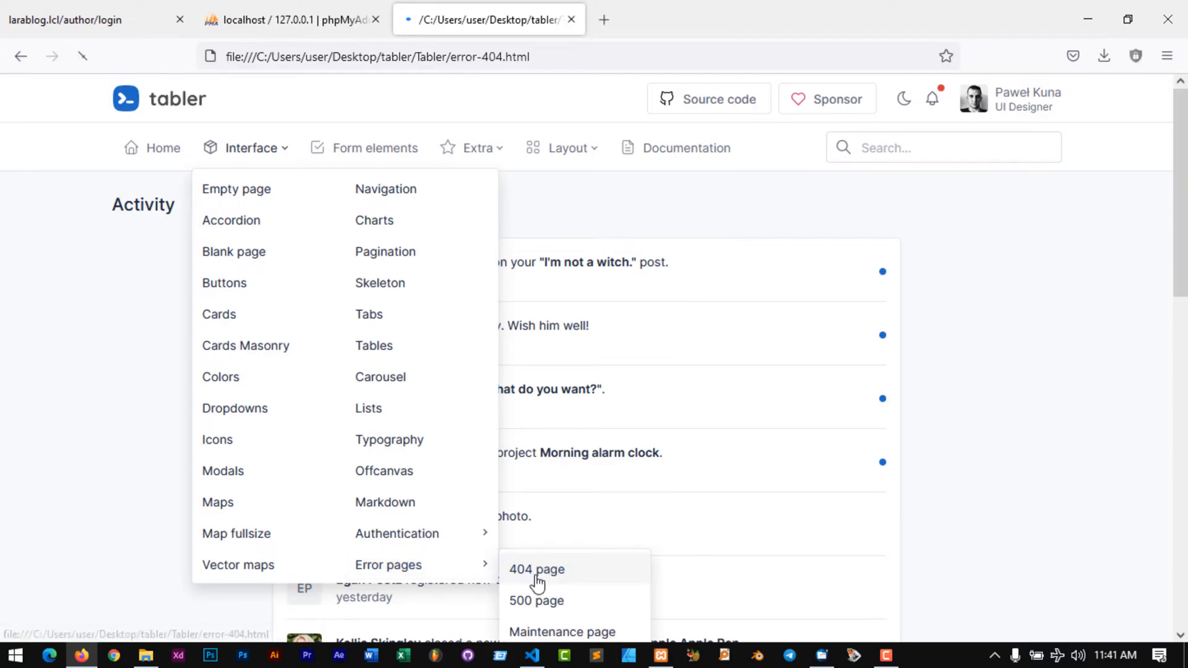
click(536, 569)
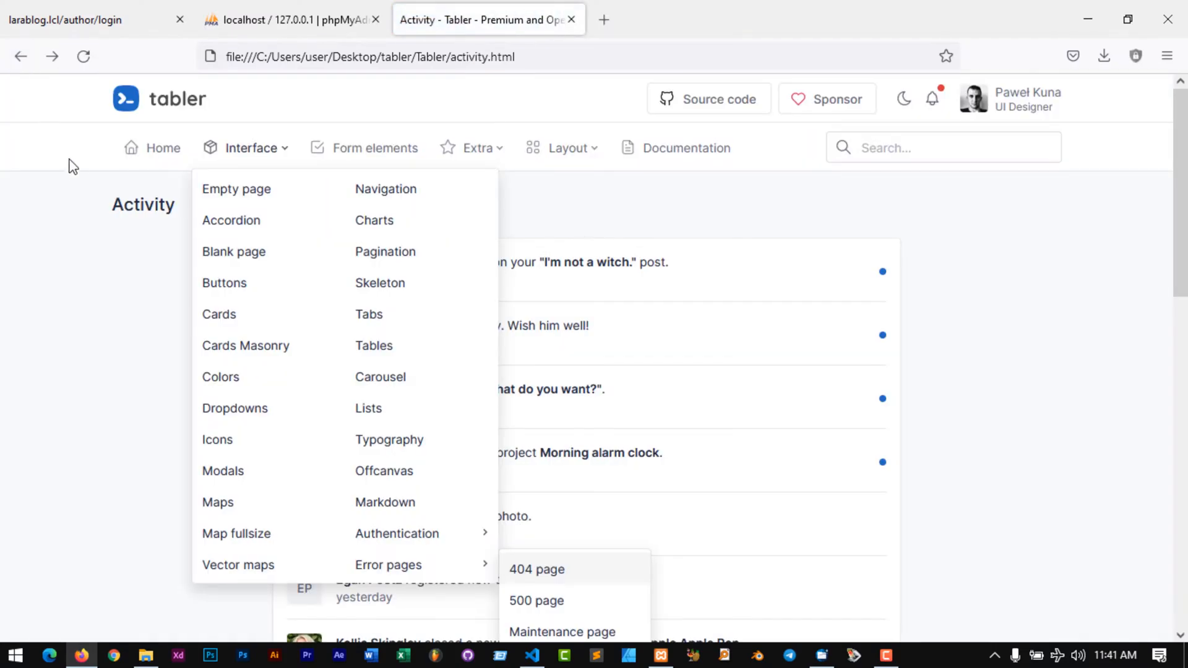
mouse_move(543, 600)
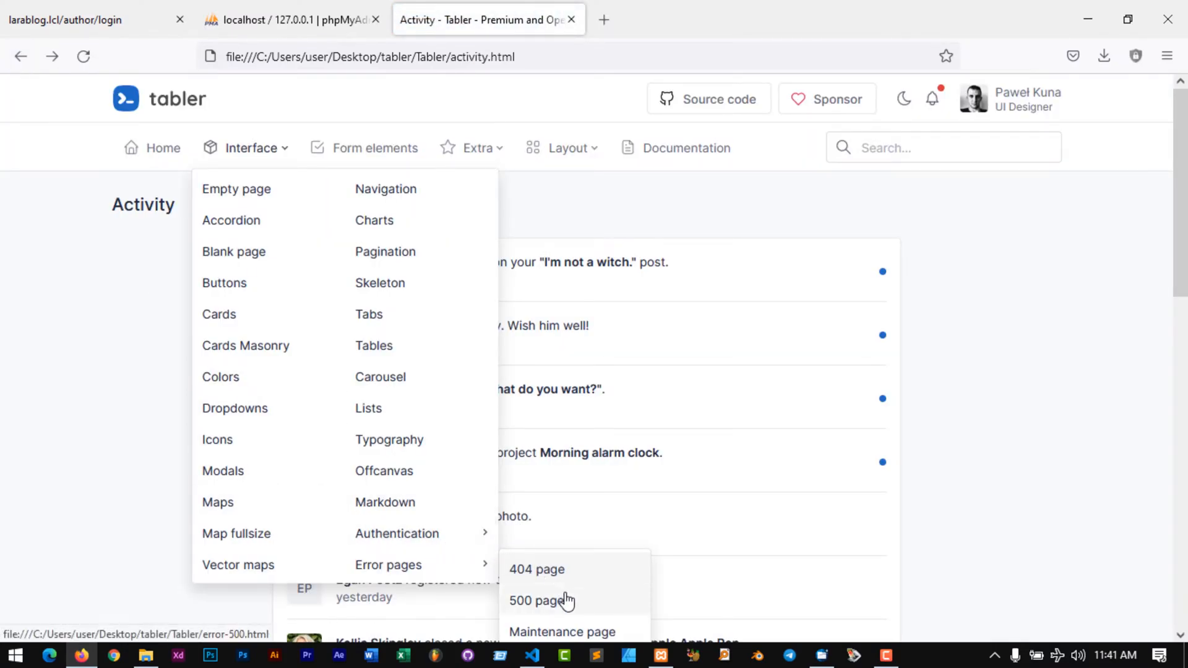
scroll(down, 3)
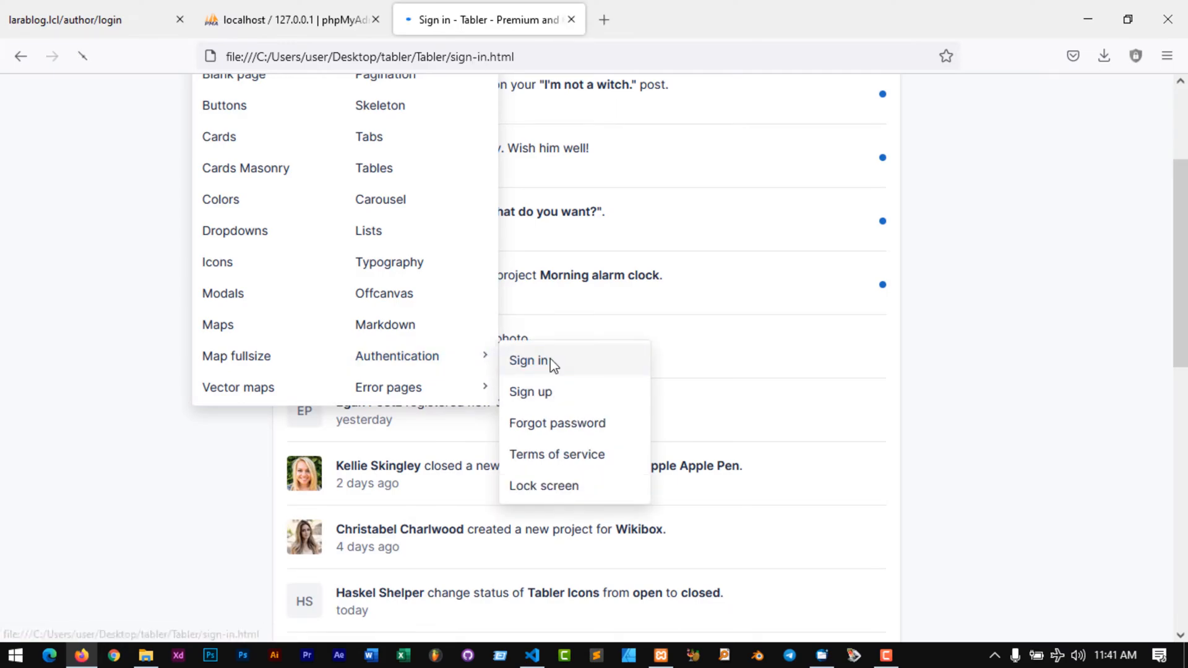
click(528, 360)
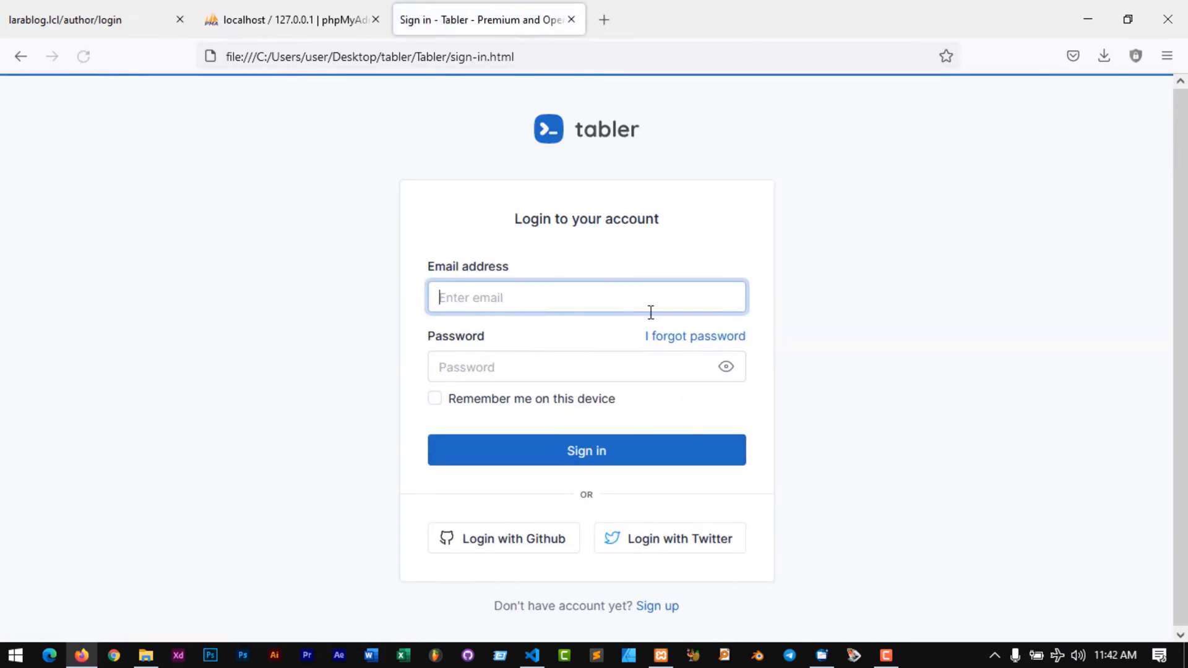
click(694, 336)
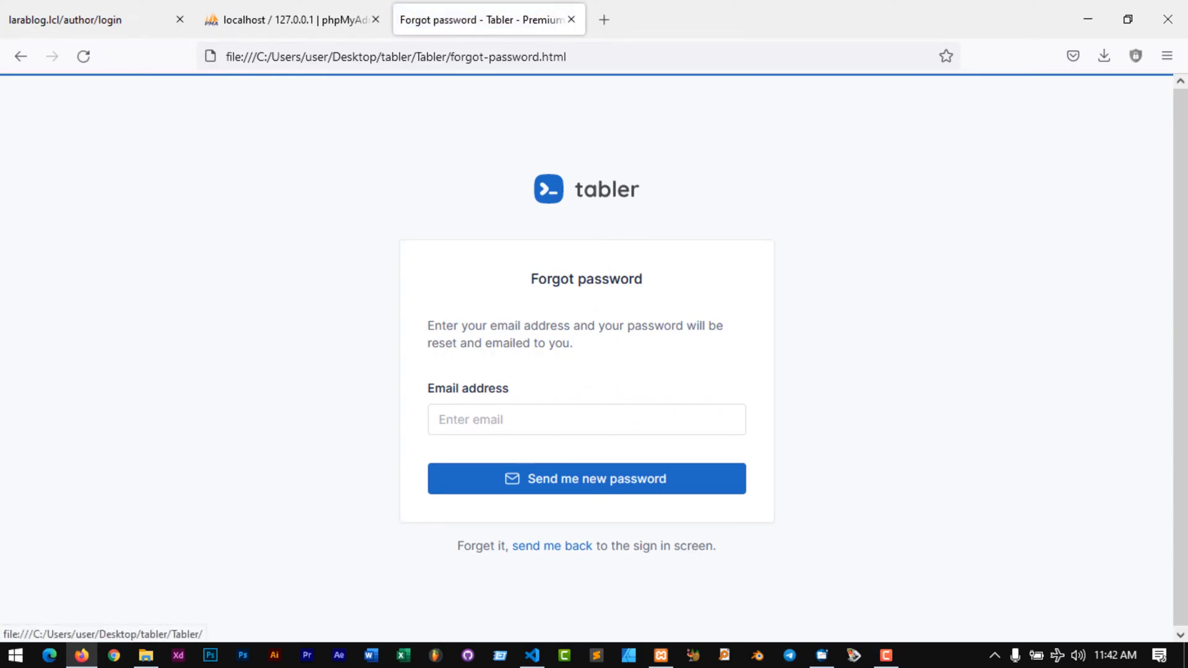
click(21, 56)
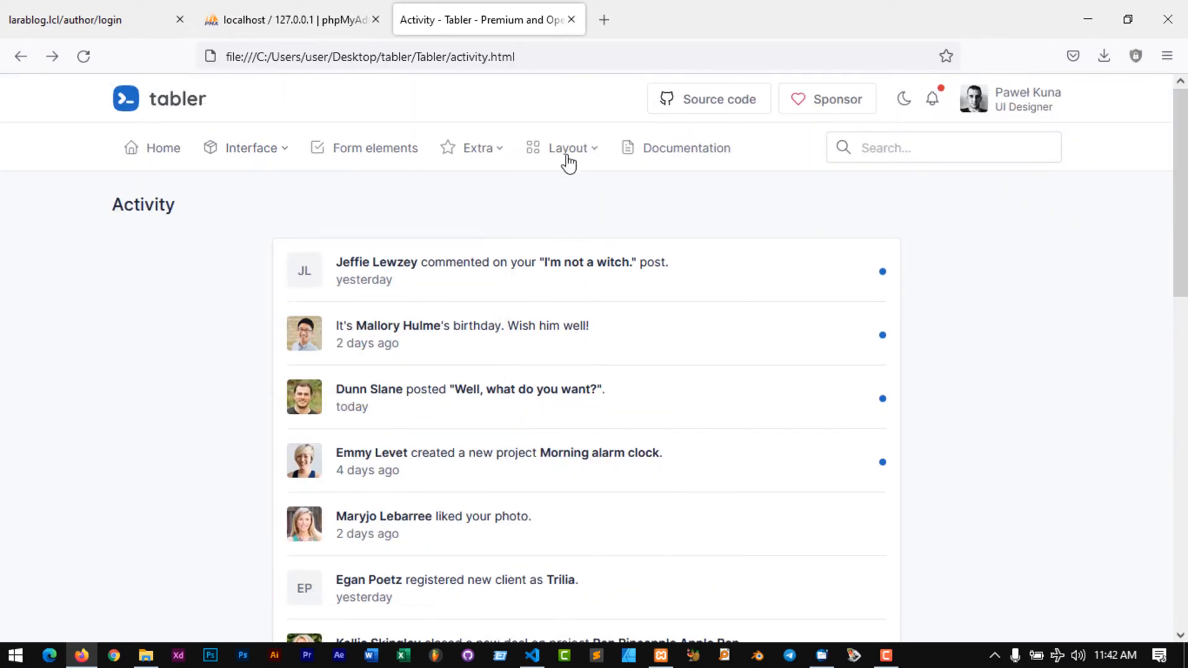
Choose Vertical from the Layout menu and scroll through the sidebar dashboard
click(568, 147)
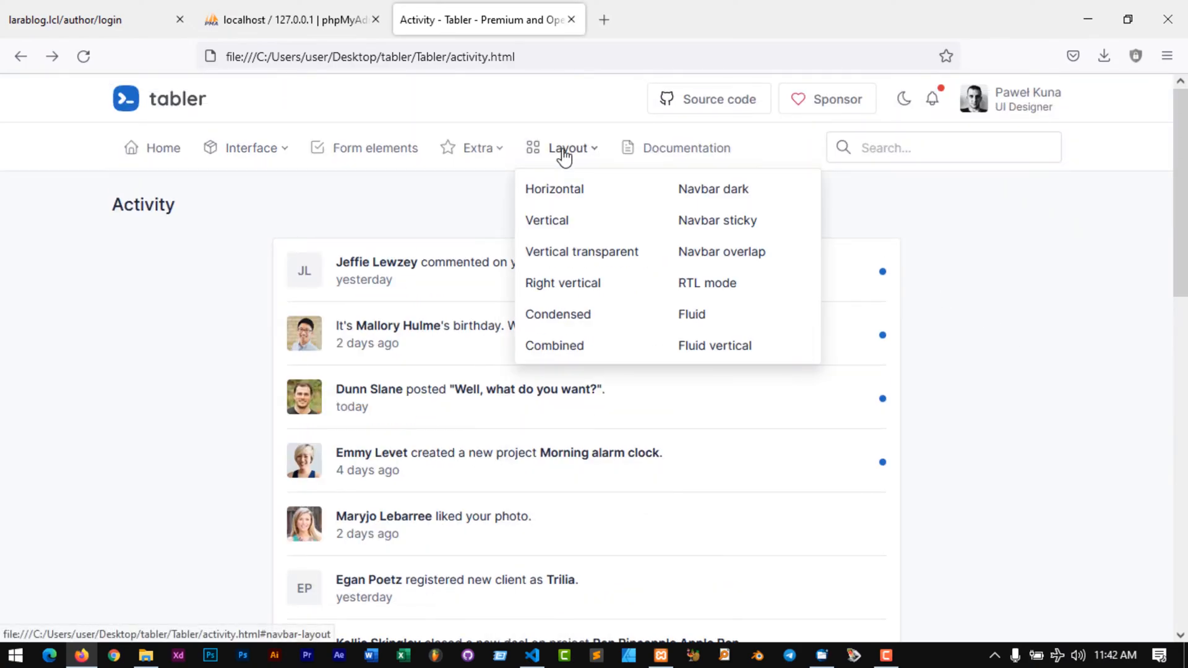
mouse_move(546, 221)
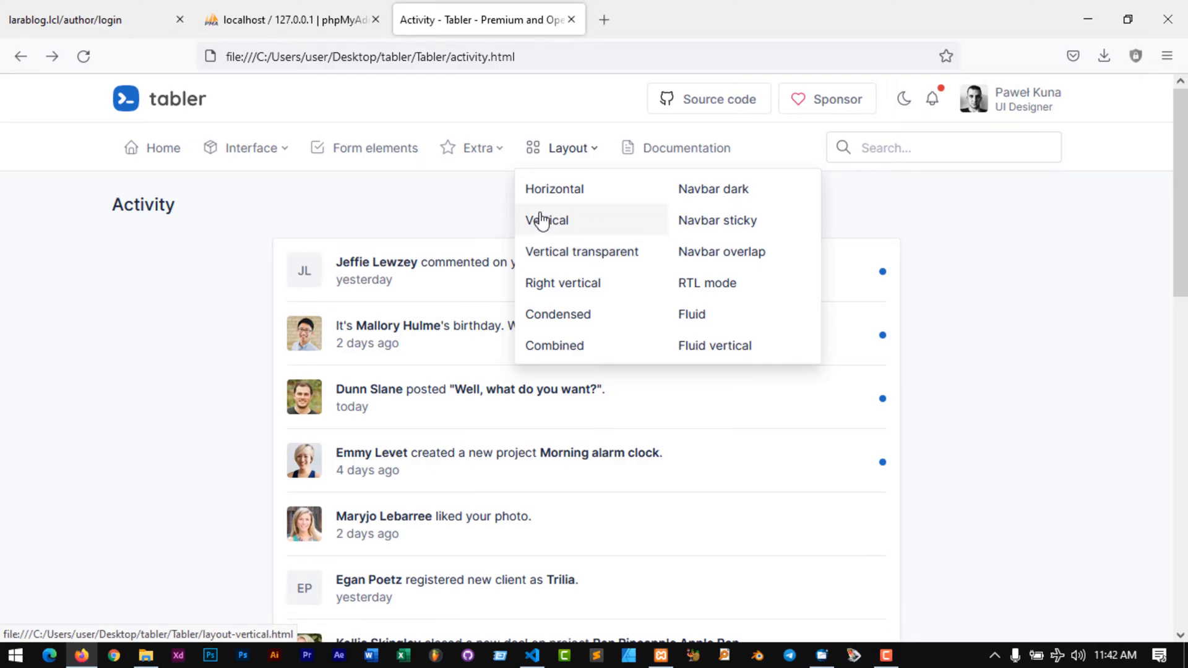
click(546, 220)
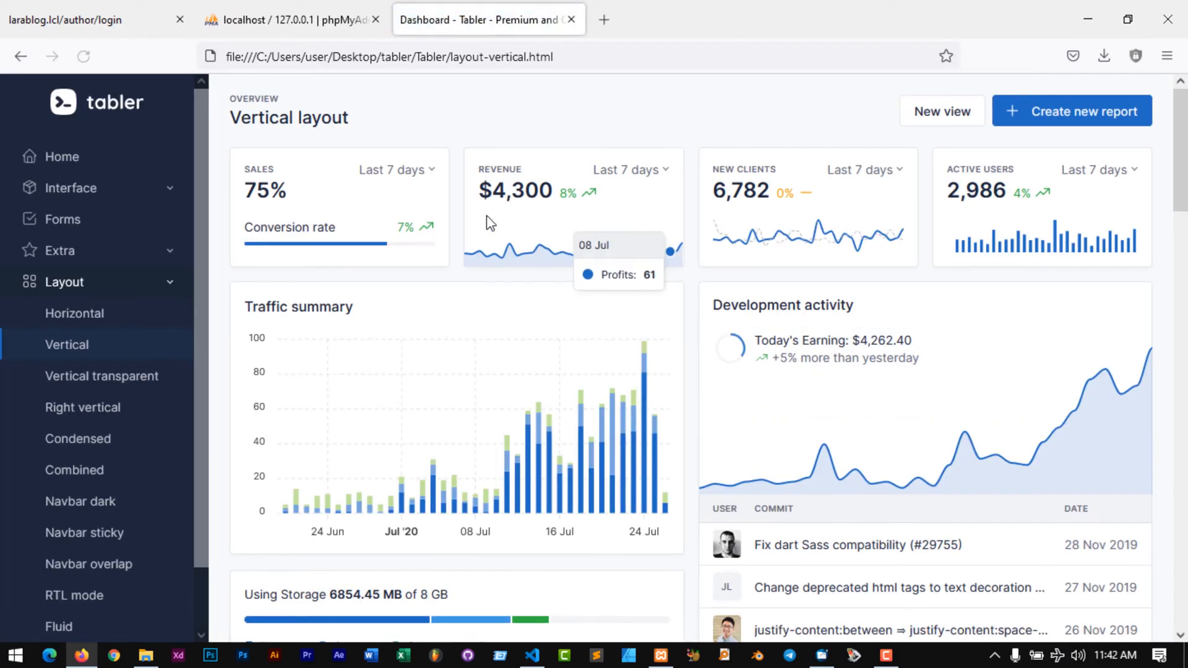
scroll(down, 3)
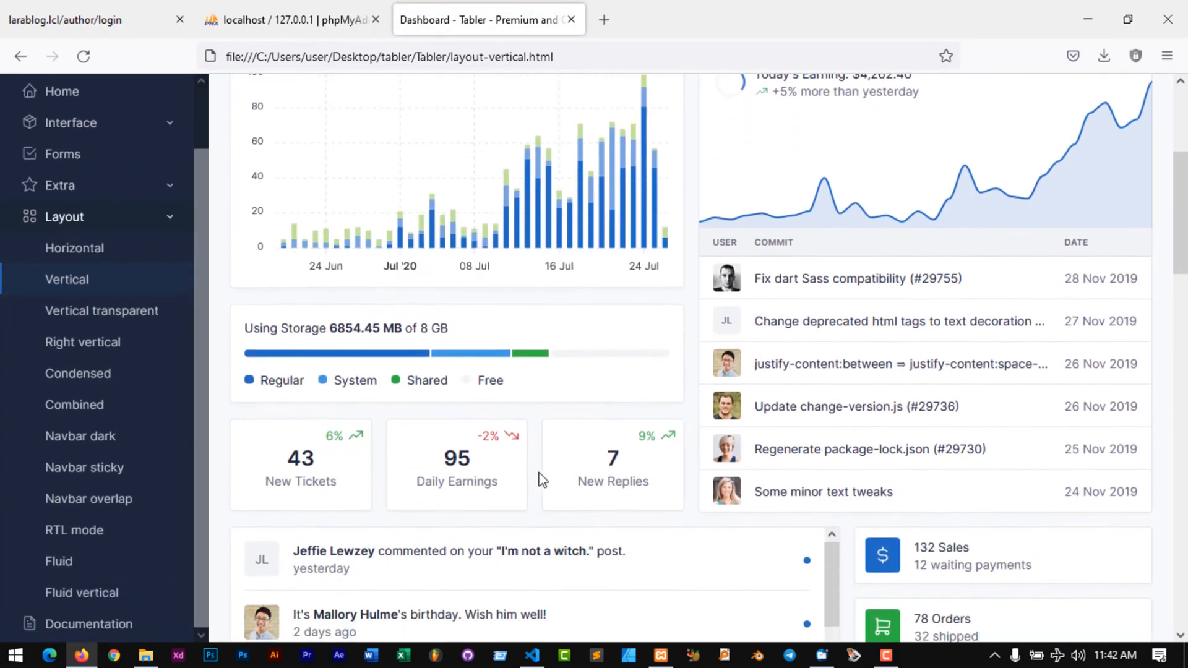
scroll(up, 3)
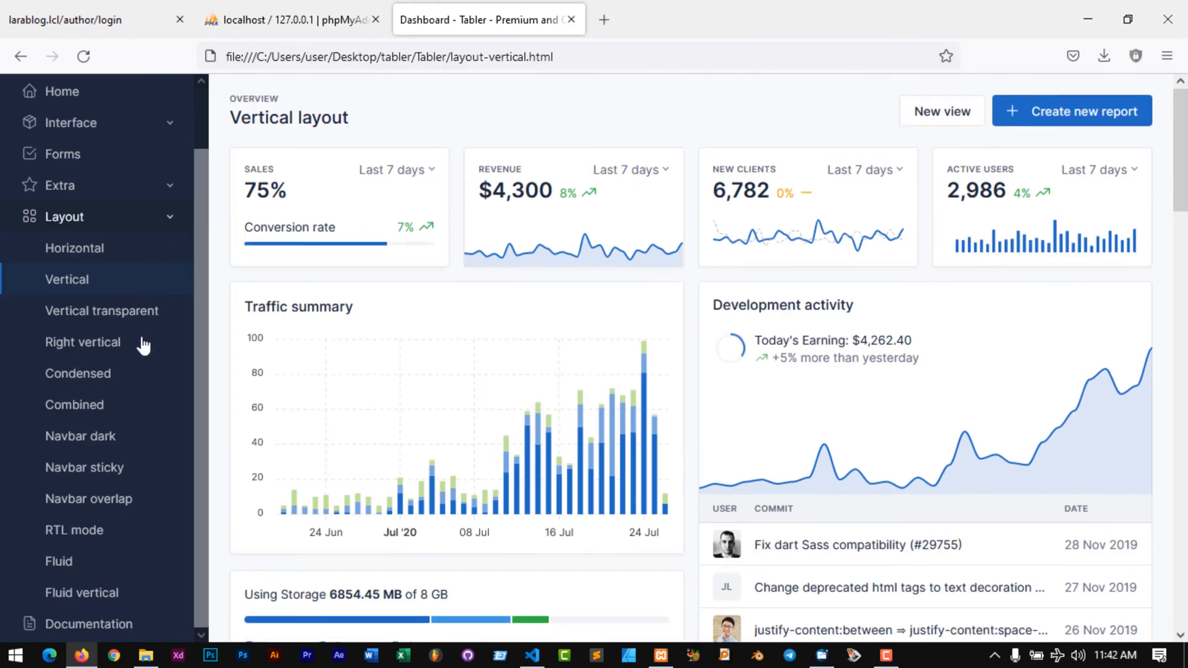
scroll(down, 3)
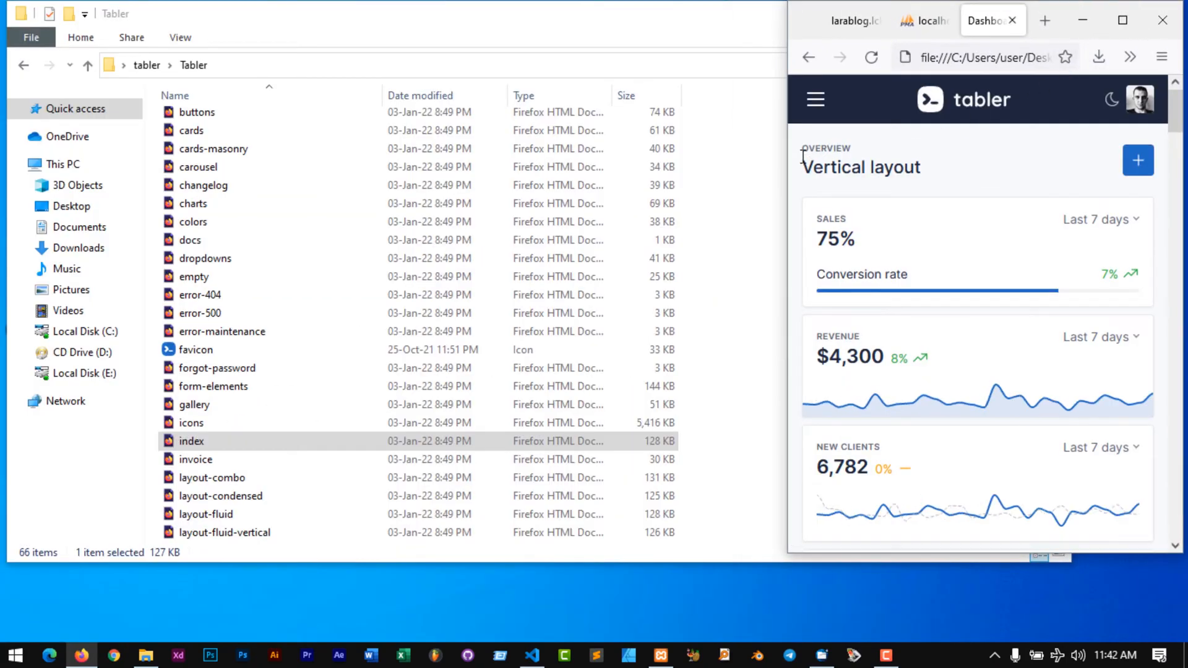
click(815, 99)
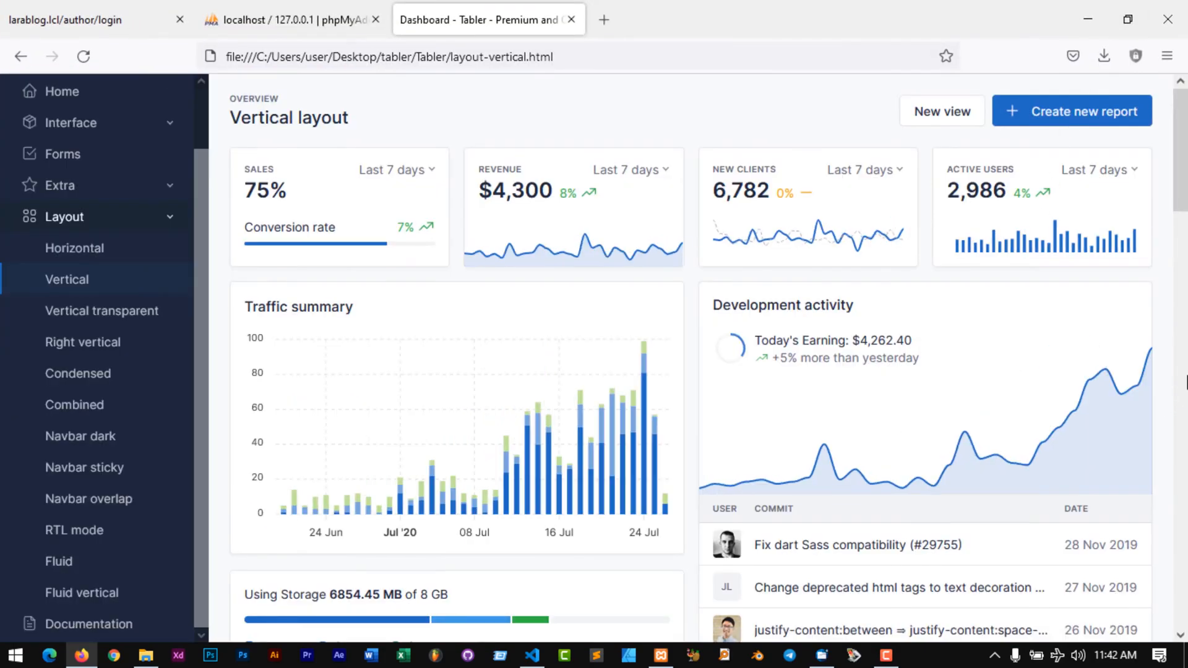
mouse_move(893, 232)
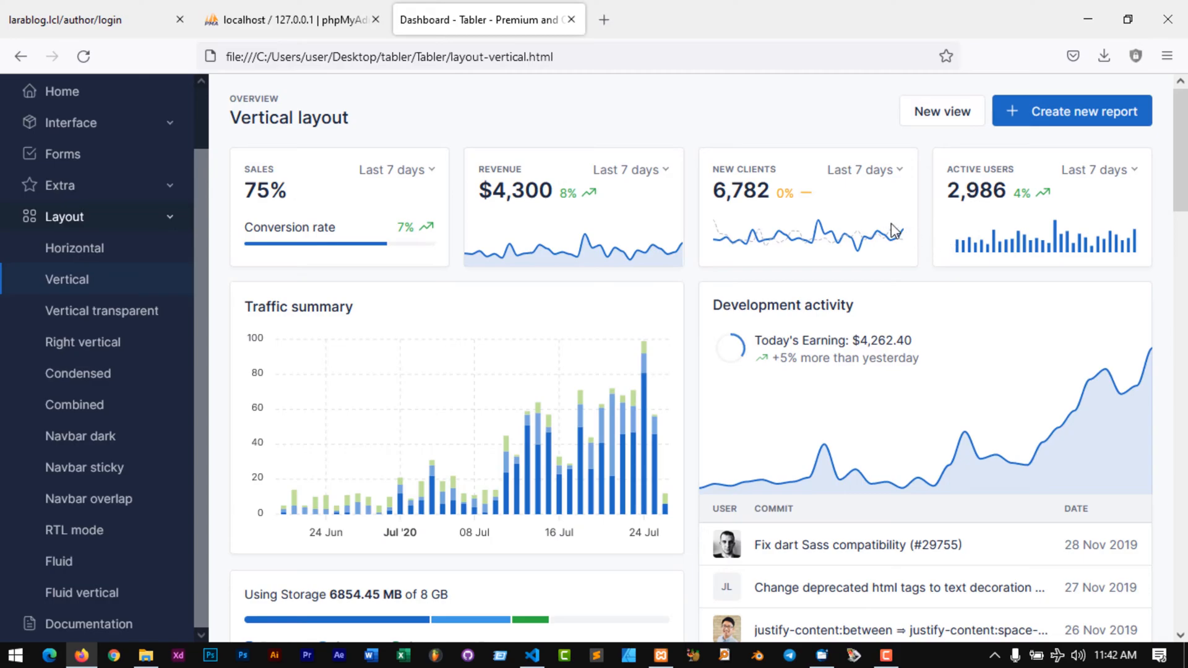
mouse_move(26, 92)
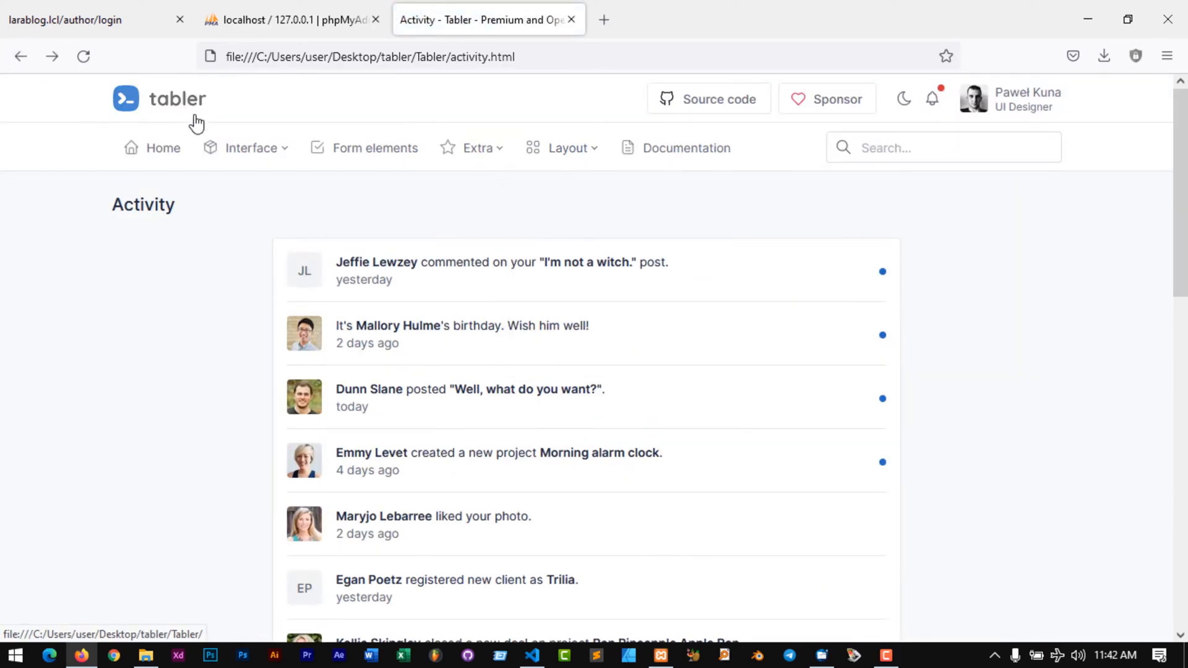
Use Home in the navbar to return to the index dashboard
click(161, 147)
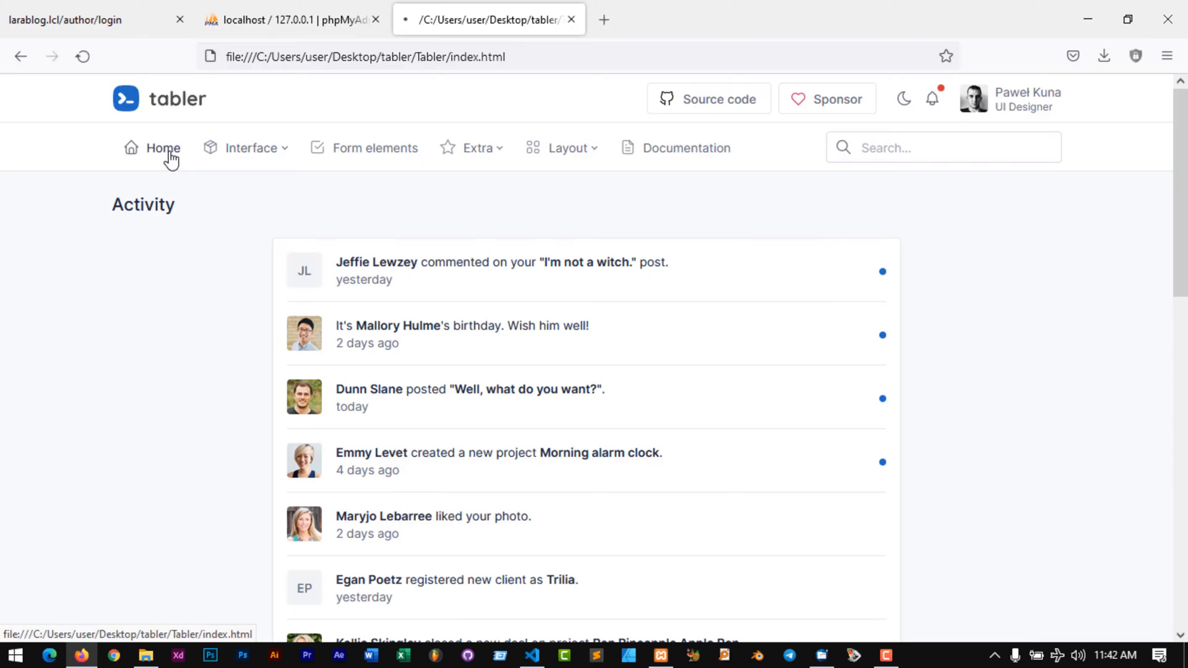
click(160, 147)
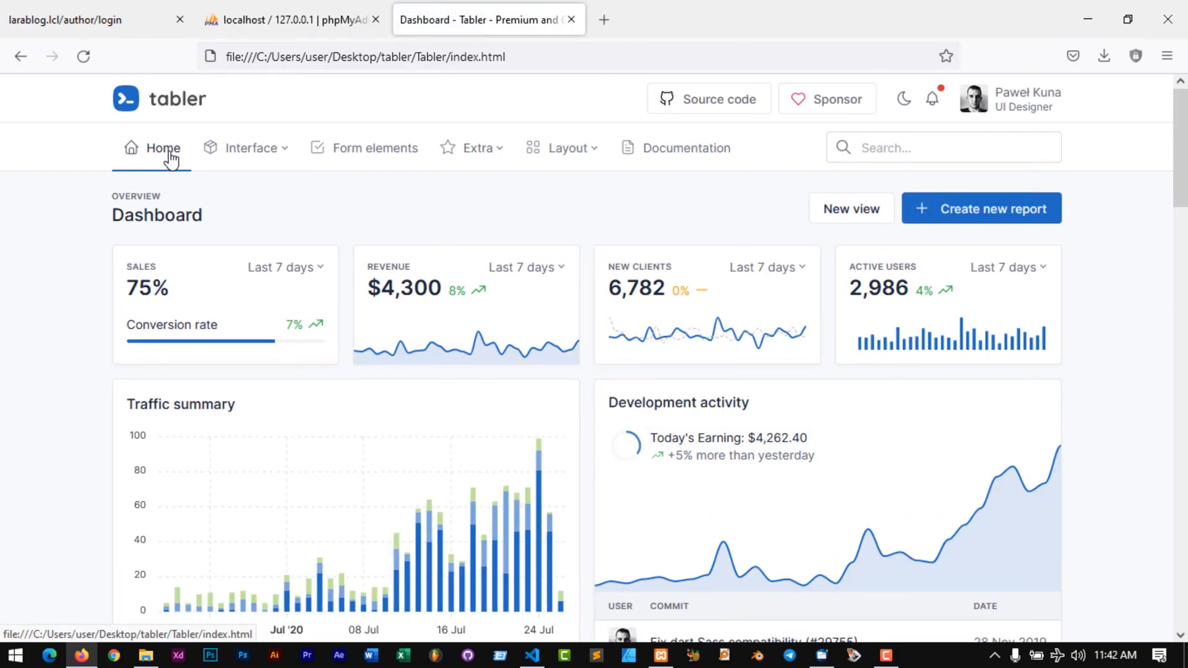